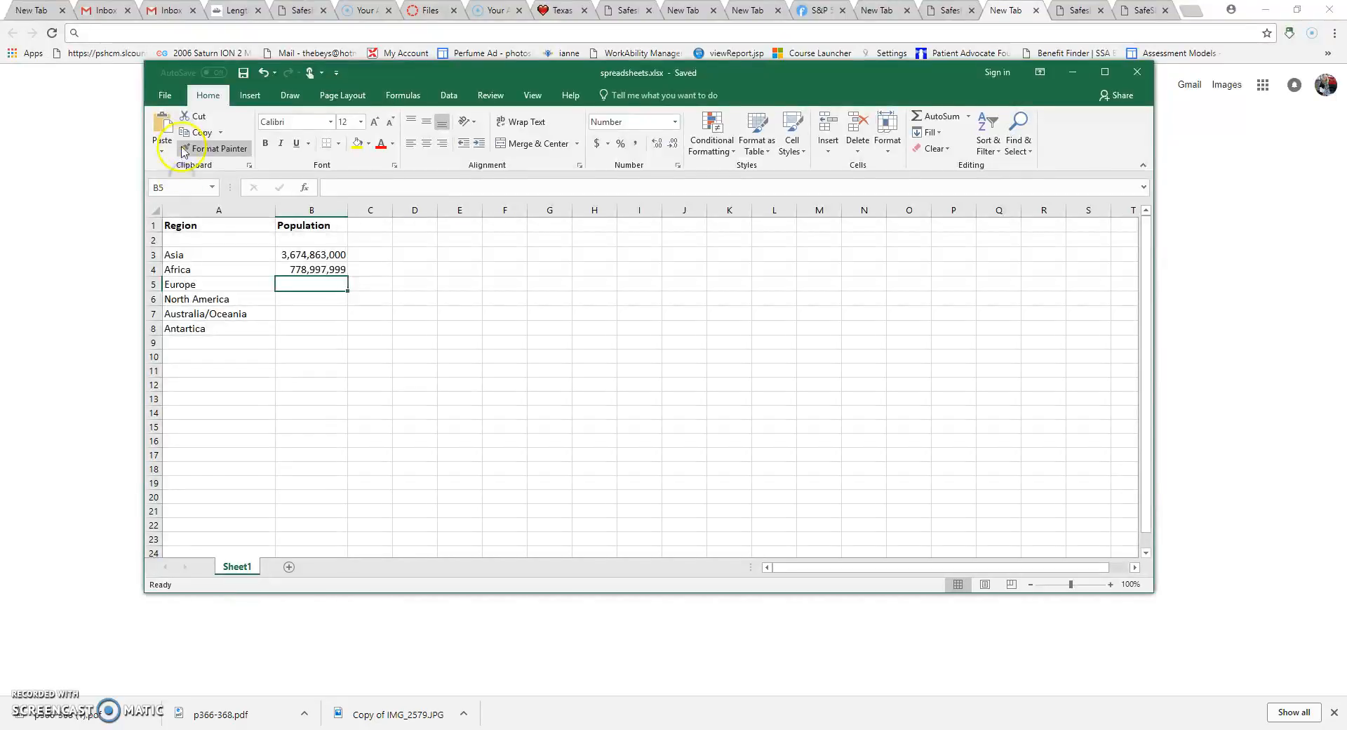
Step: Create a new blank workbook from the File menu
click(164, 94)
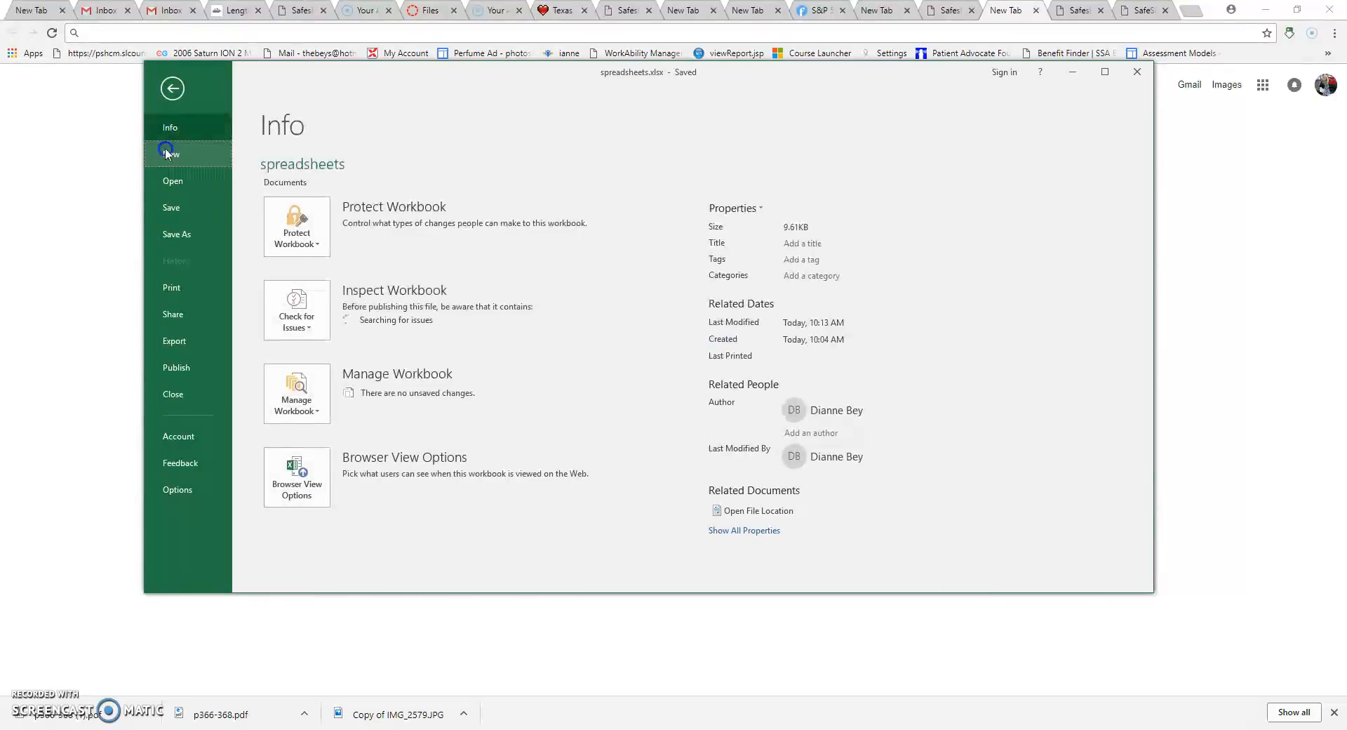
click(171, 154)
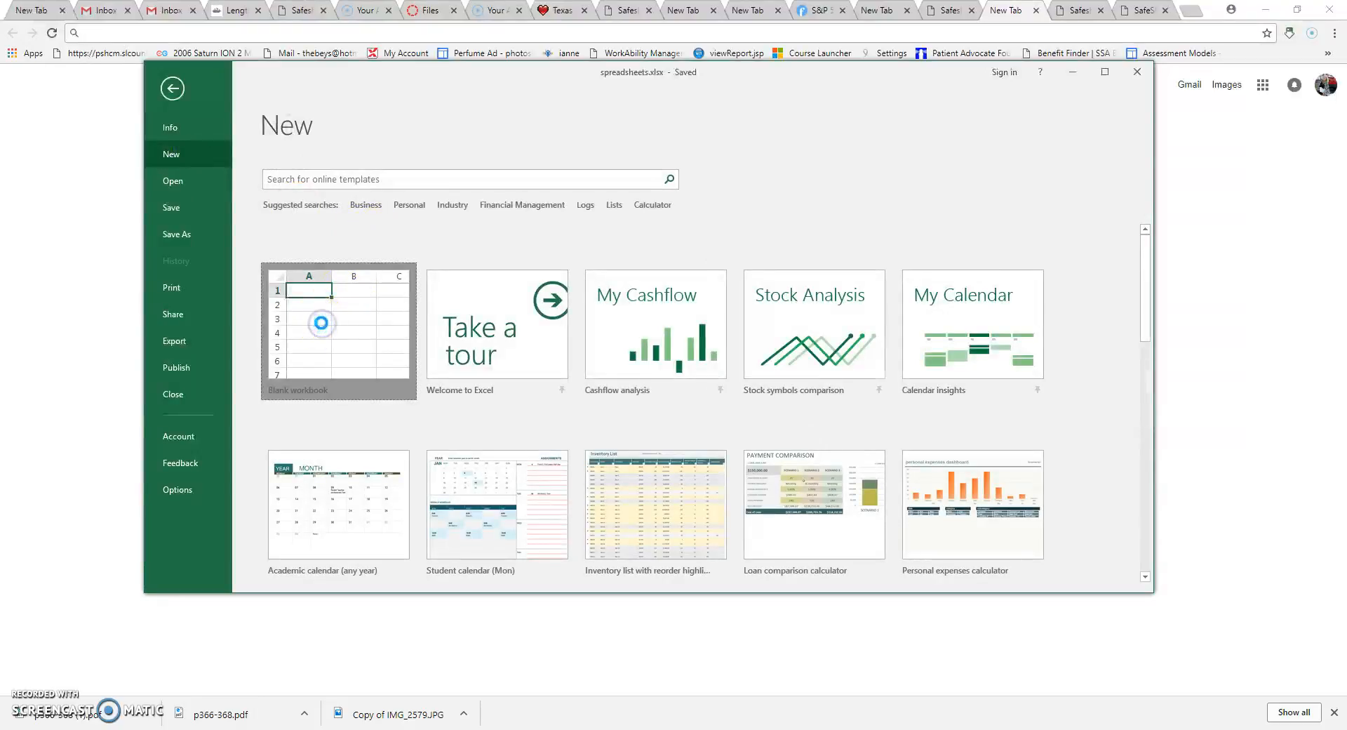
click(338, 331)
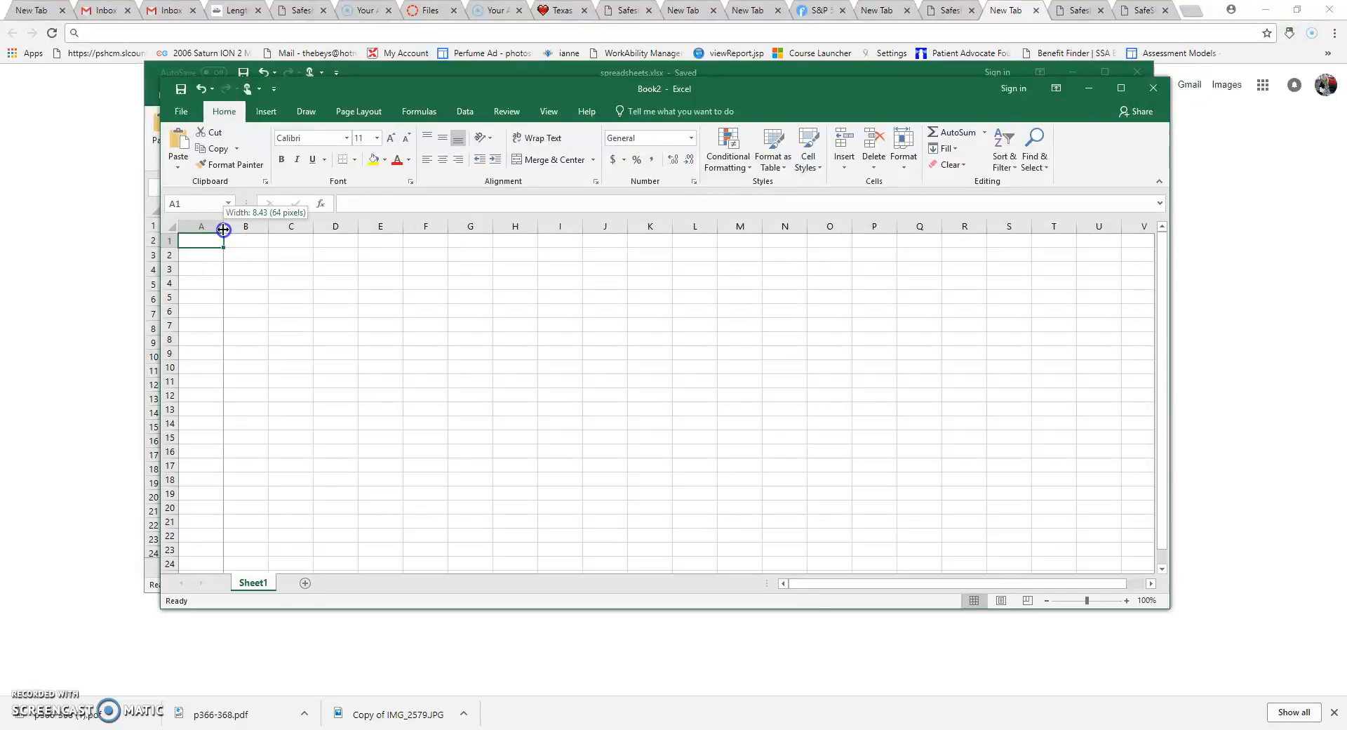
Step: Widen column A and enter the headers Length of Life and Months in row 1
drag(224, 226, 200, 249)
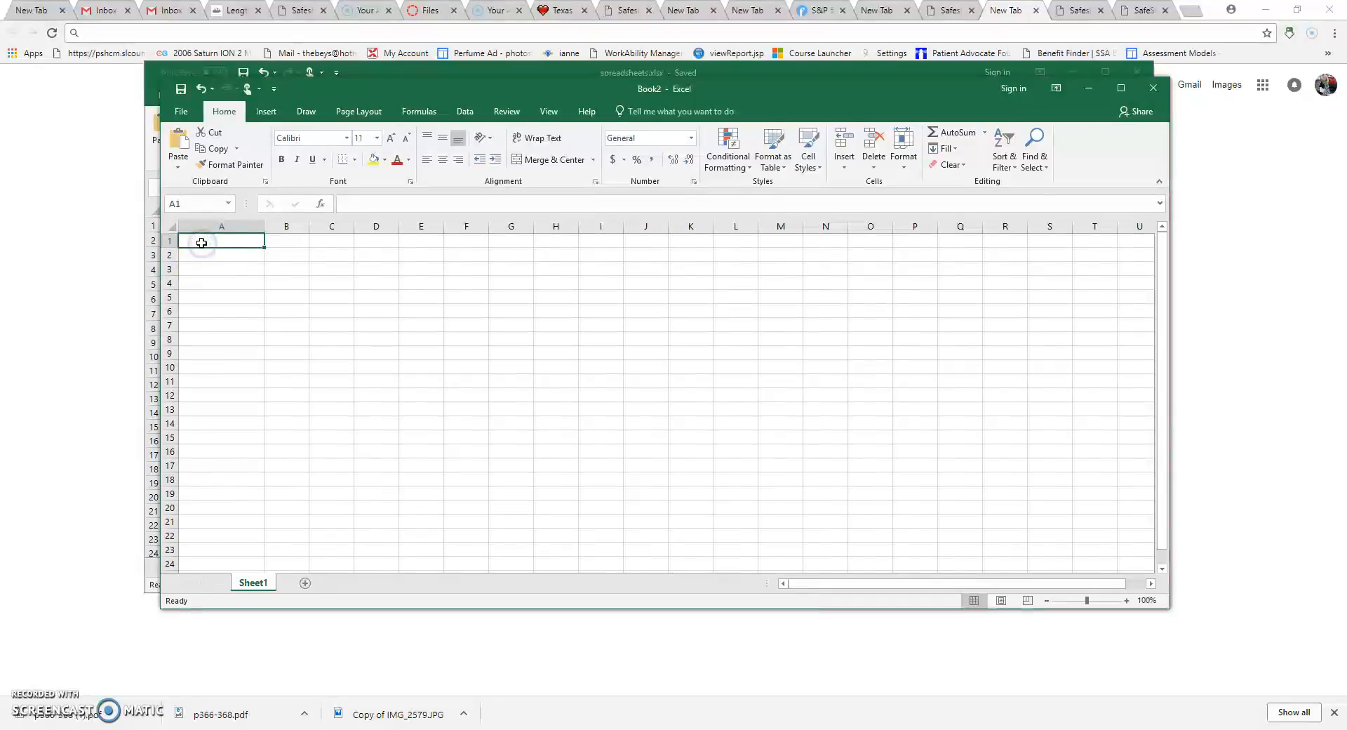
text(Lenth of)
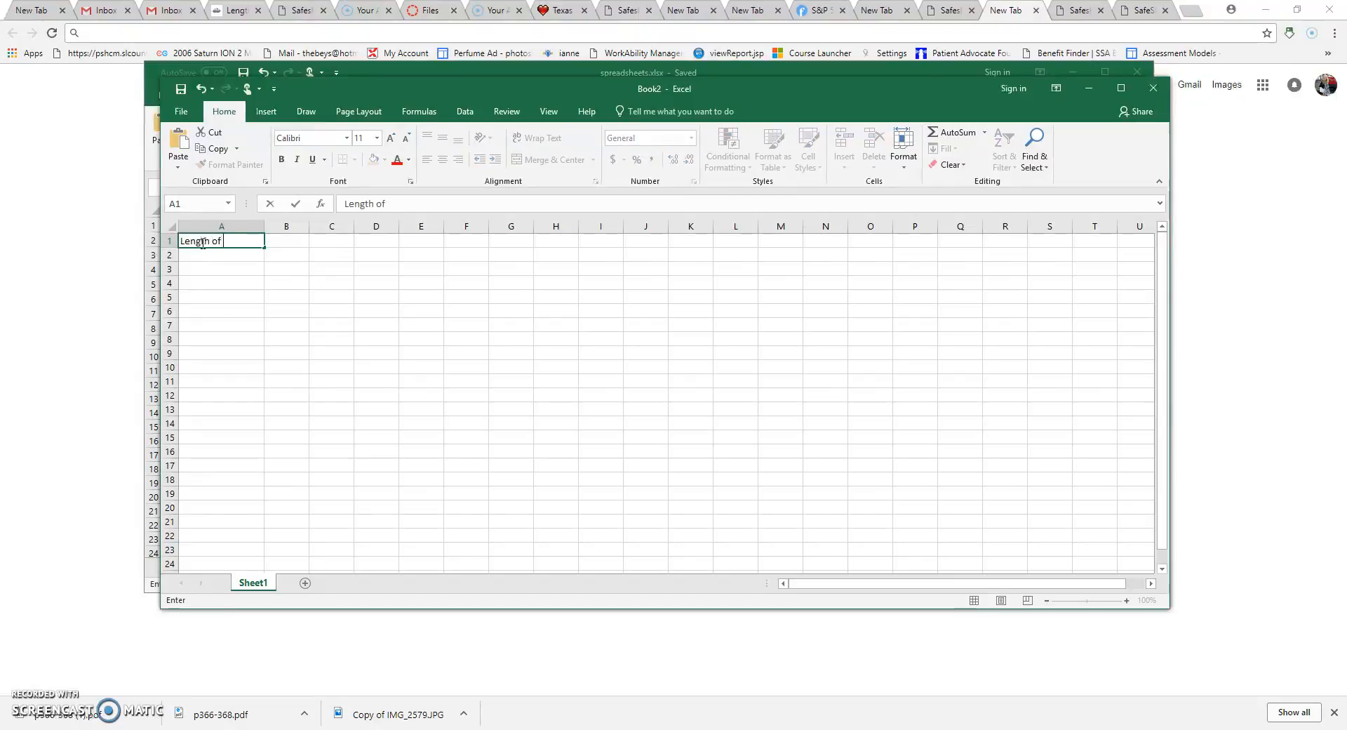
text(Months)
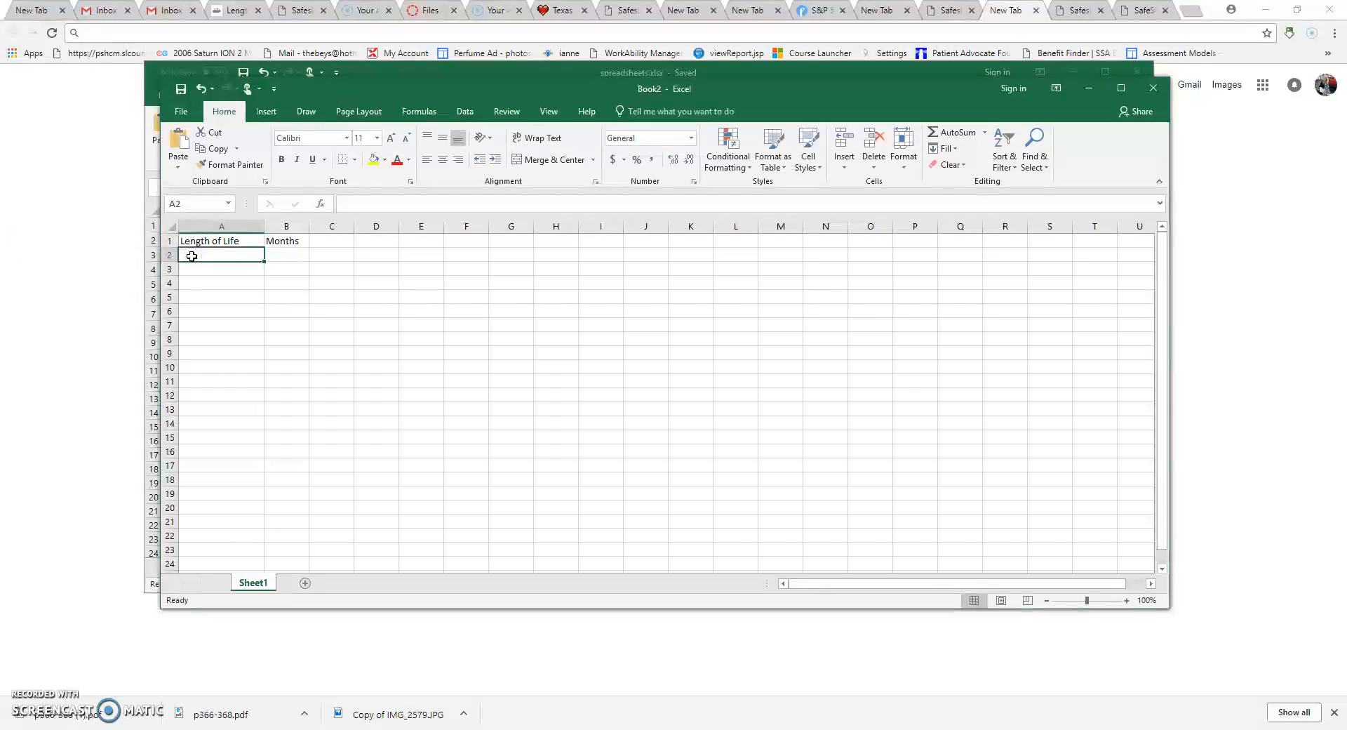
Step: List ten animal names in A2:A11, from Blue jay and Canada goose to Penguin and beyond
text(Blkue jay)
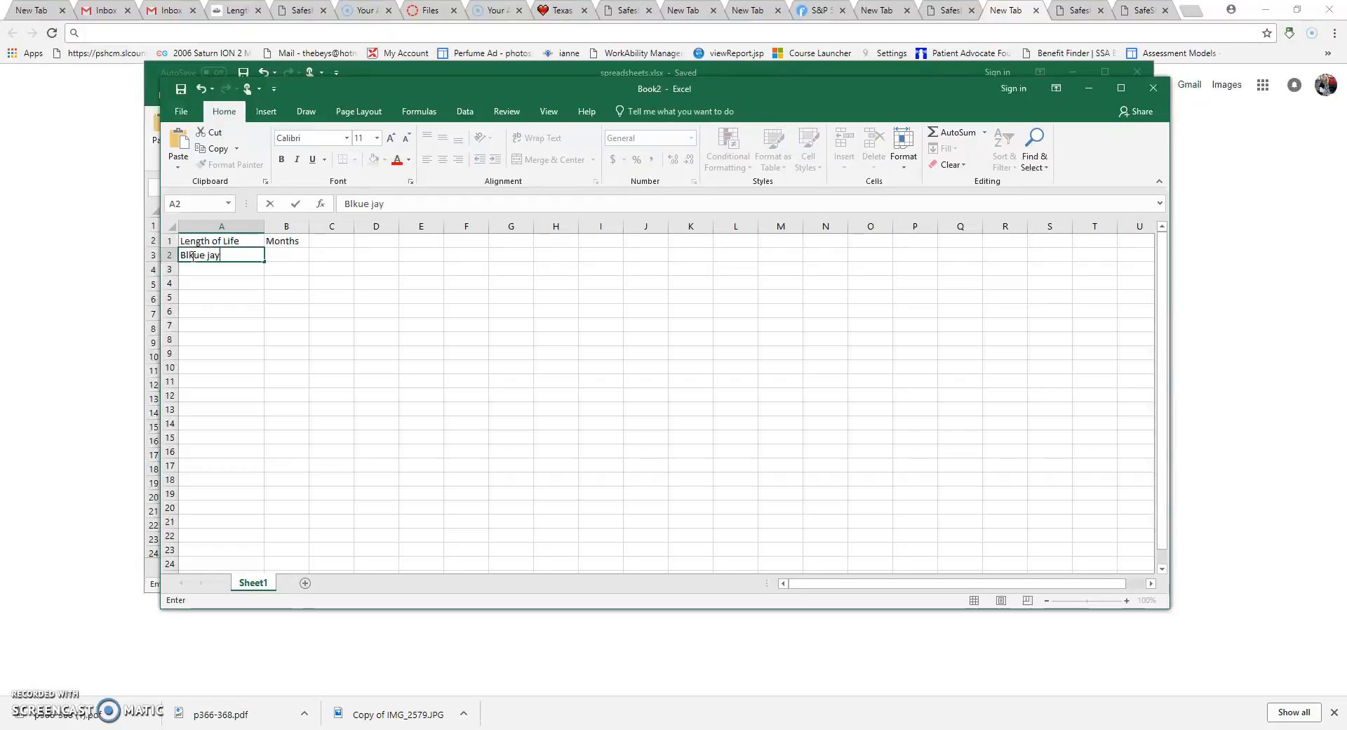
text(Canada)
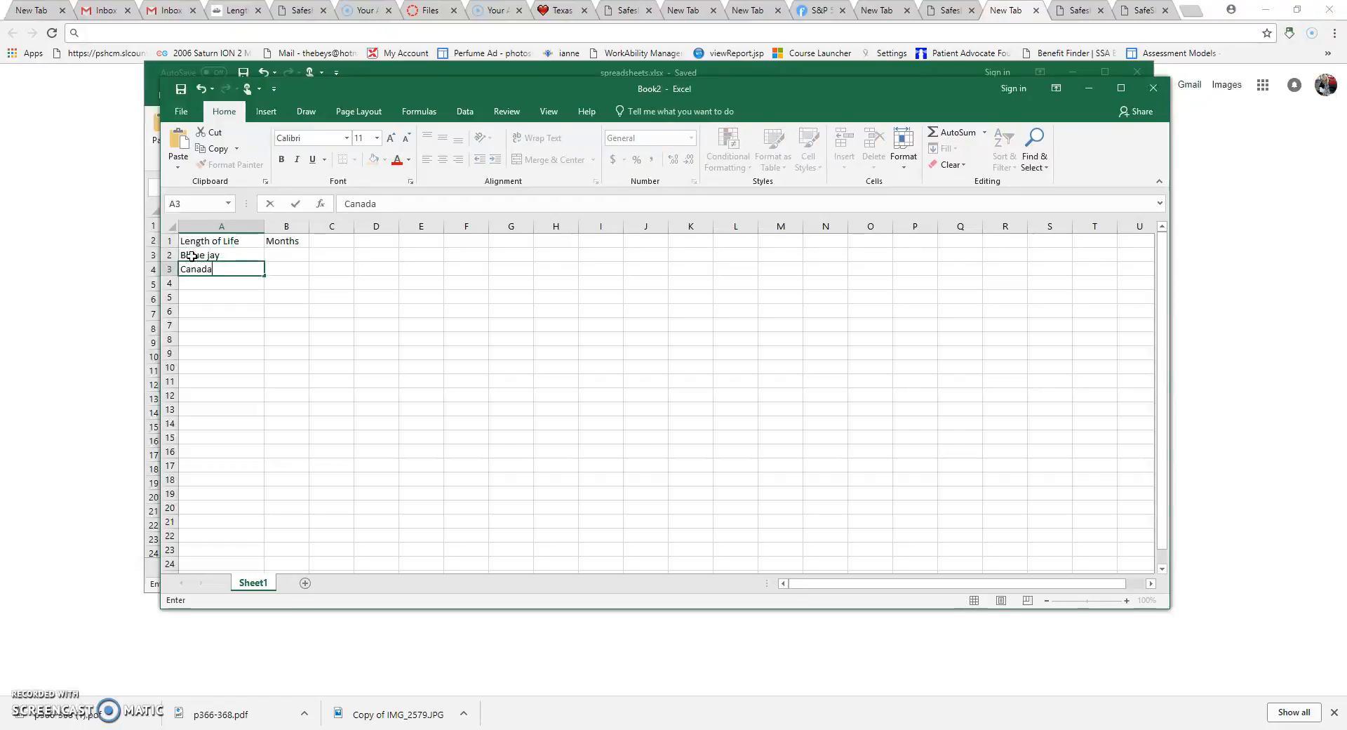
text(goods)
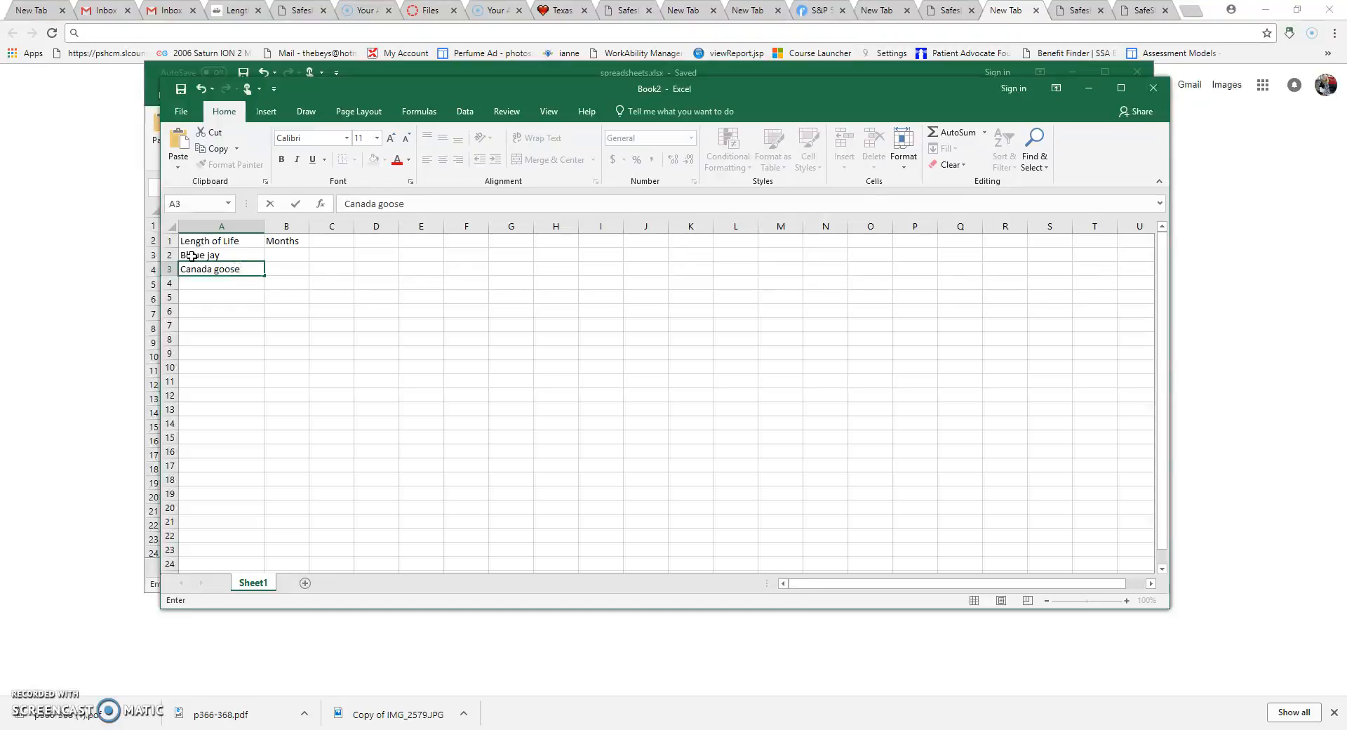
text(P)
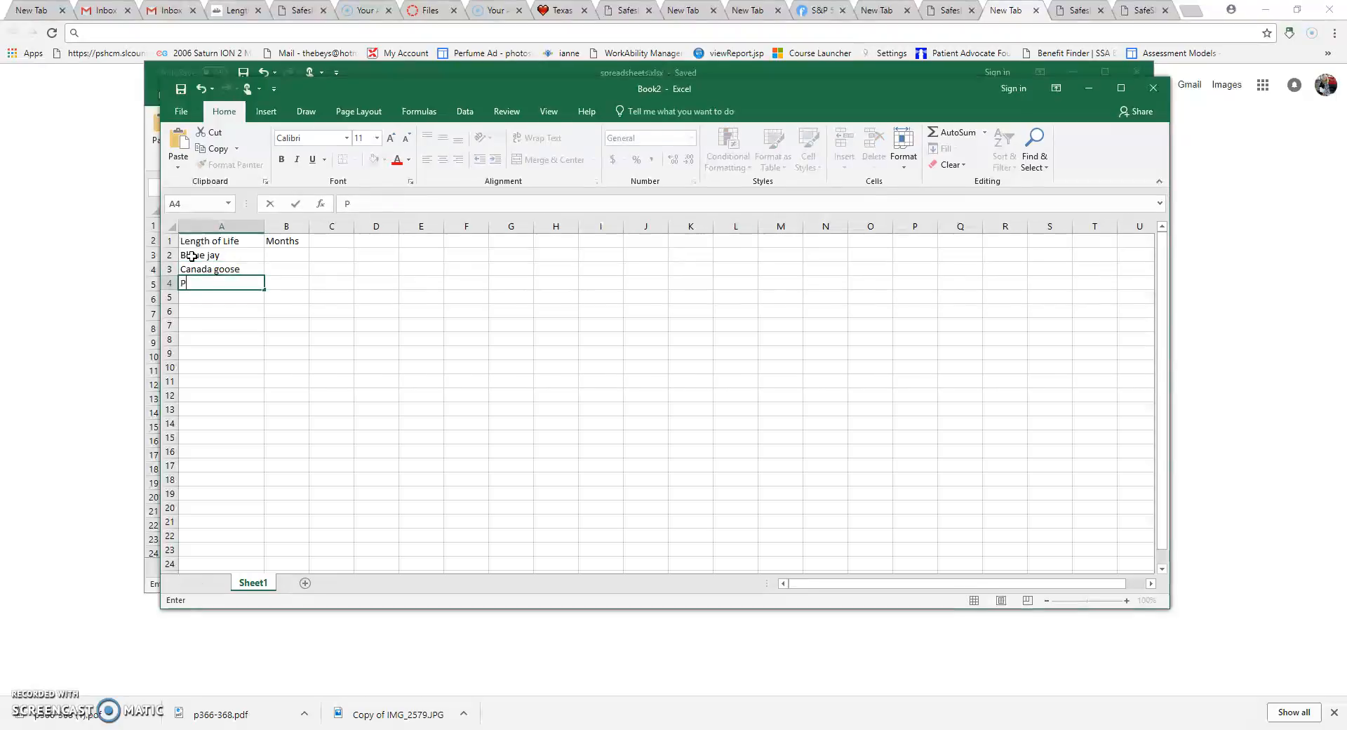
text(enguin)
click(220, 297)
text(Raven)
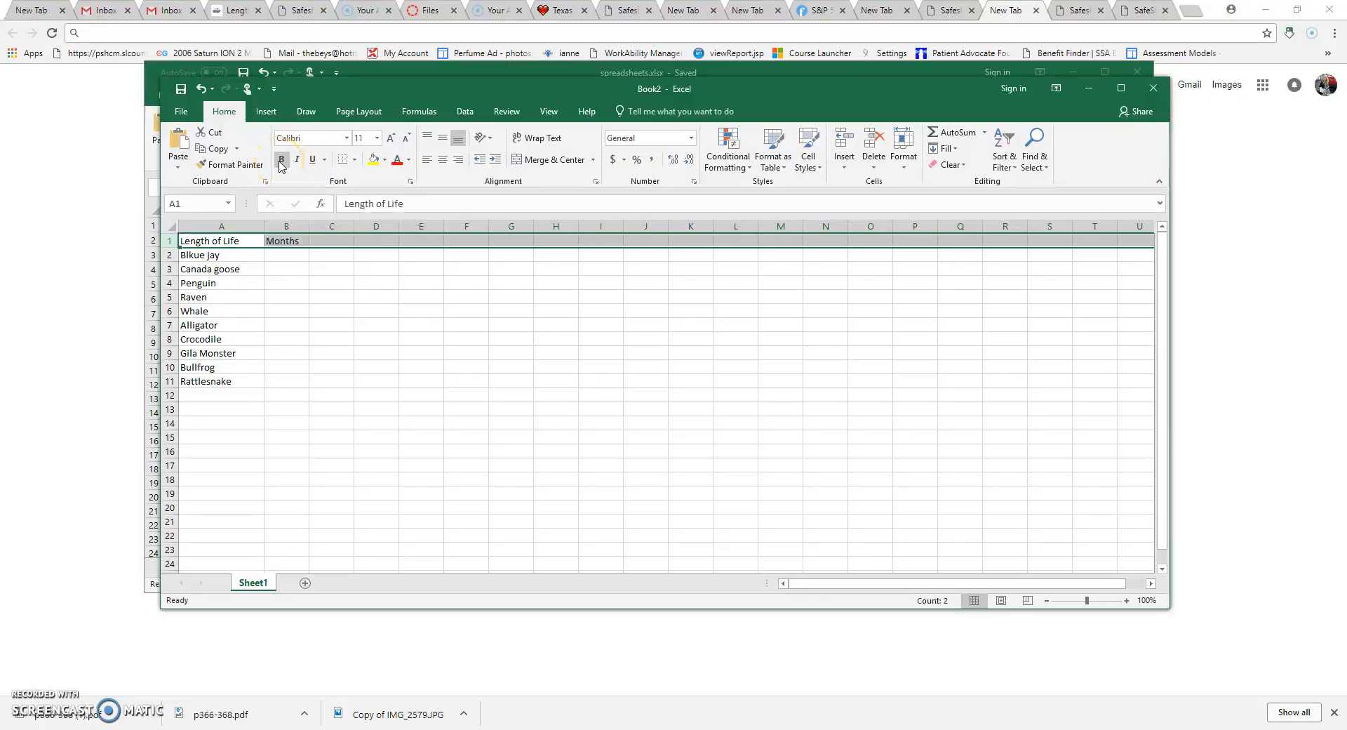
Step: Make the row 1 headers bold and set them in a larger font size
click(281, 160)
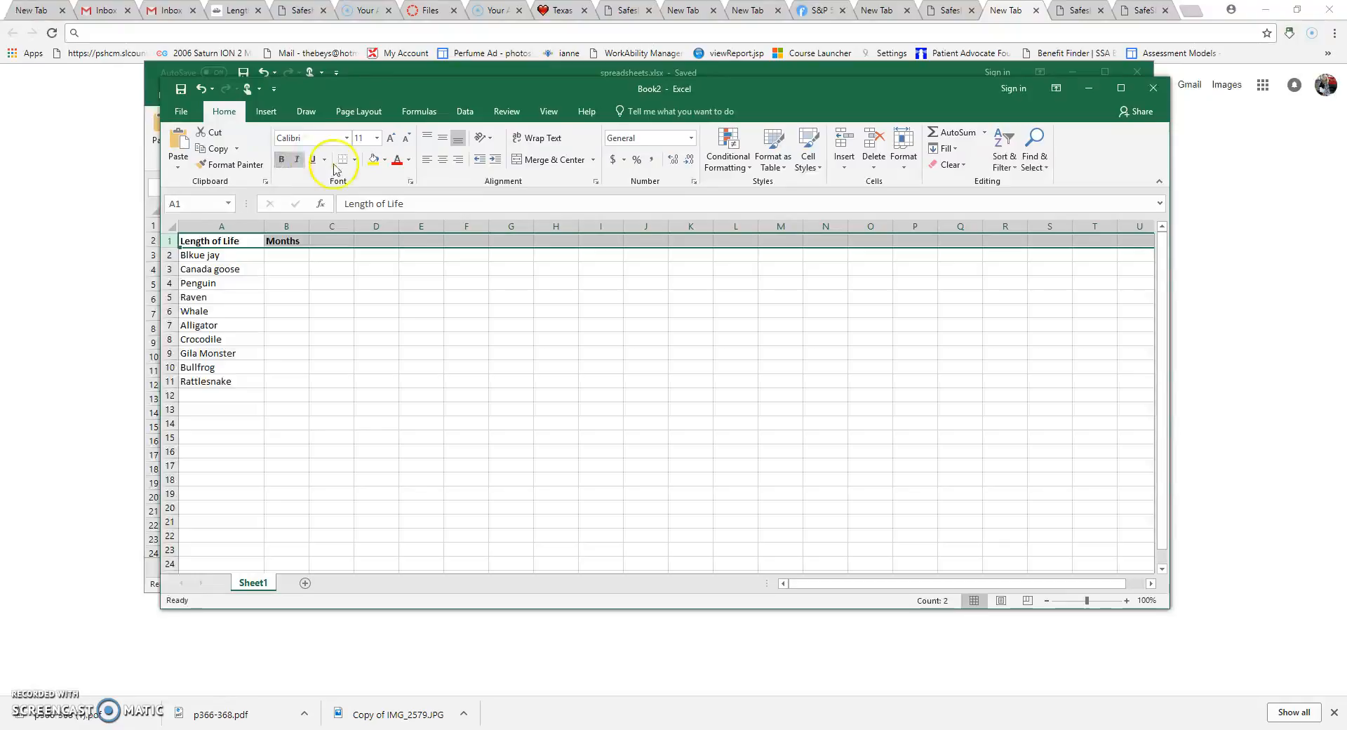
click(376, 137)
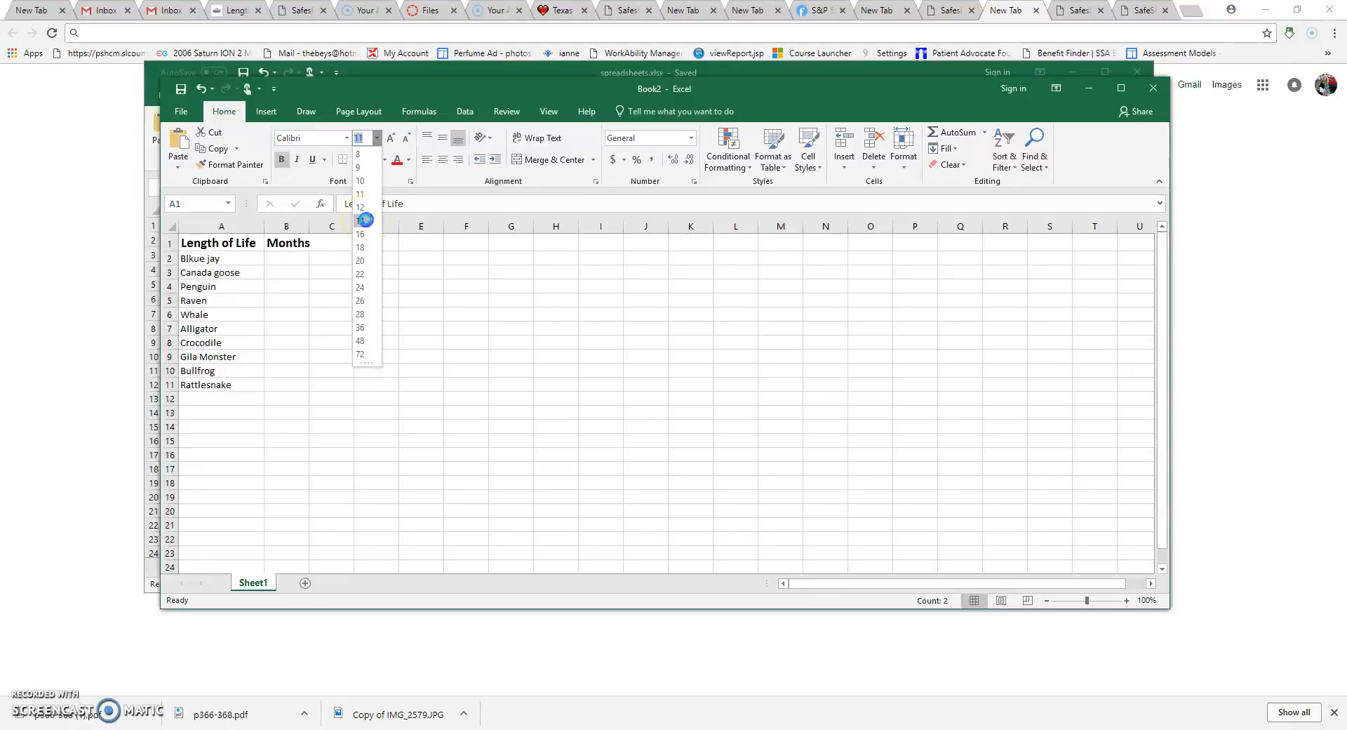
click(201, 258)
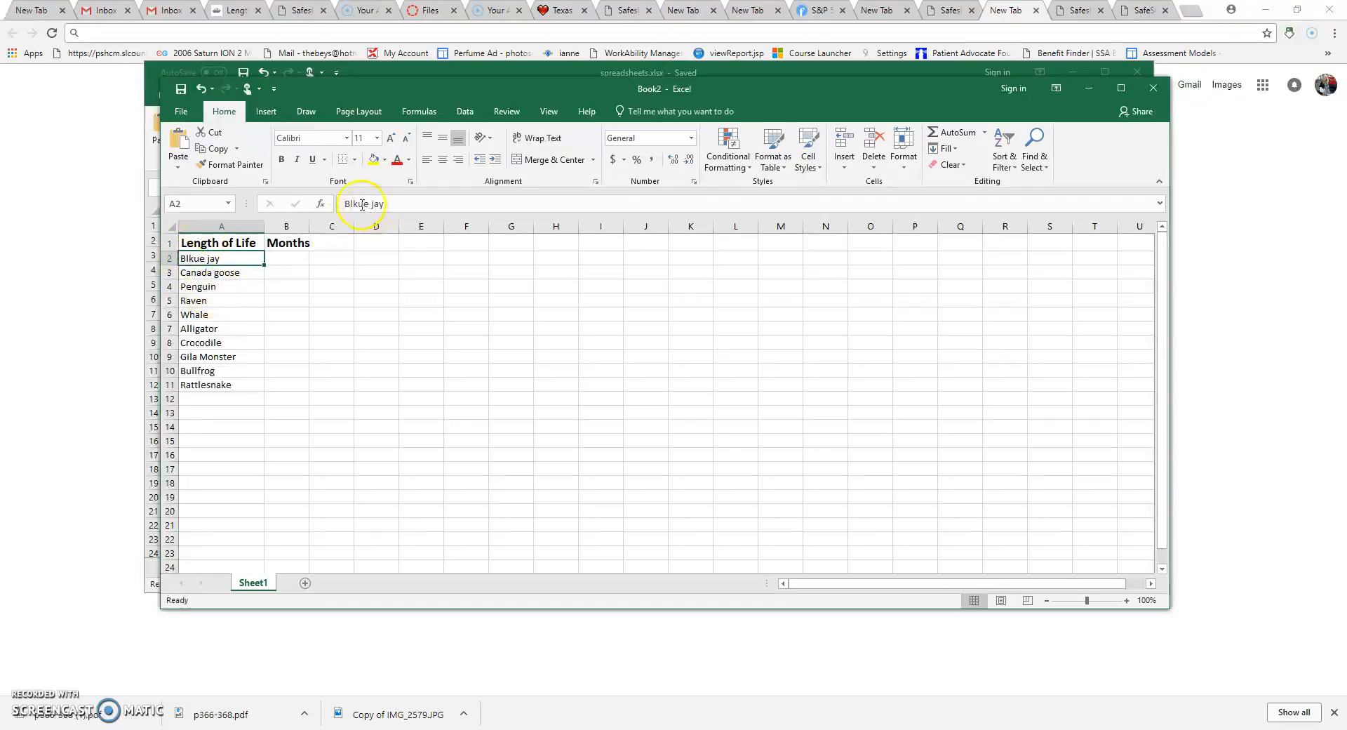
Step: Fix the typo in A2 so it reads Blue jay, then move to its Months cell
double_click(219, 258)
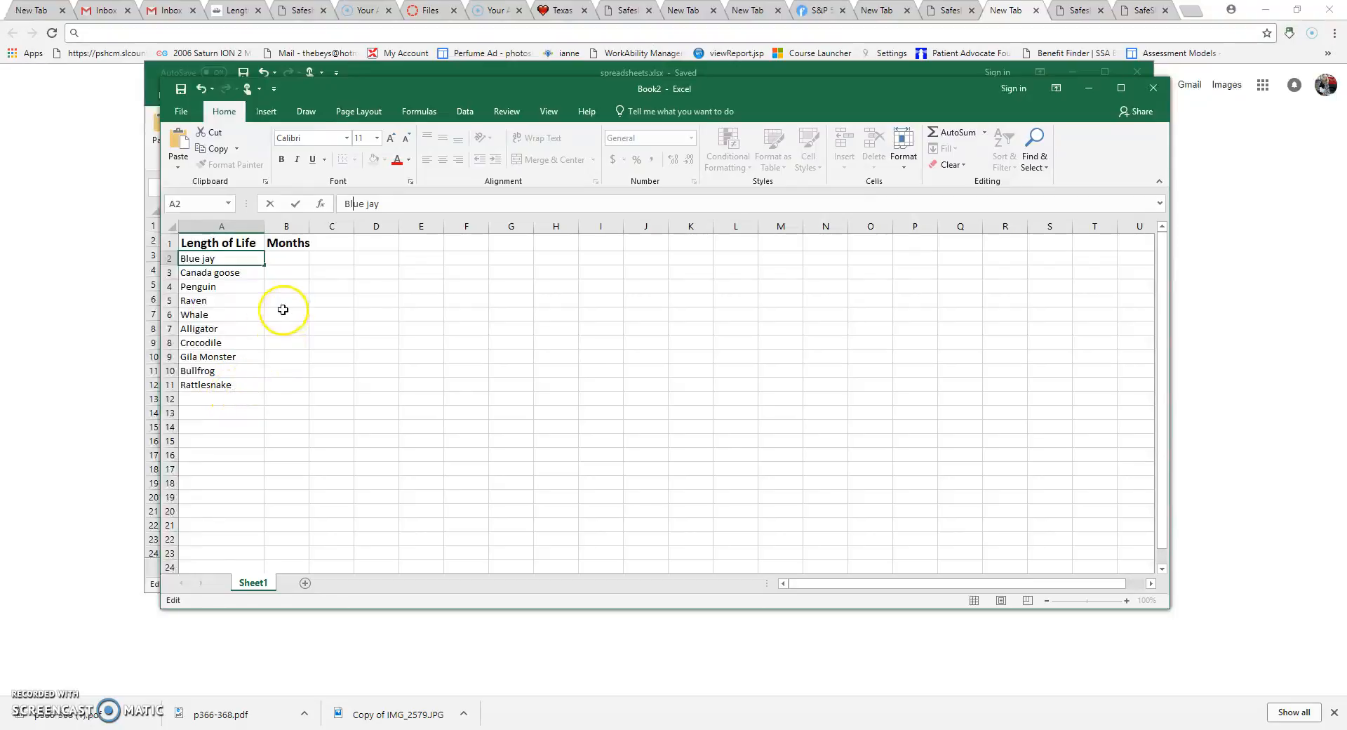
click(286, 258)
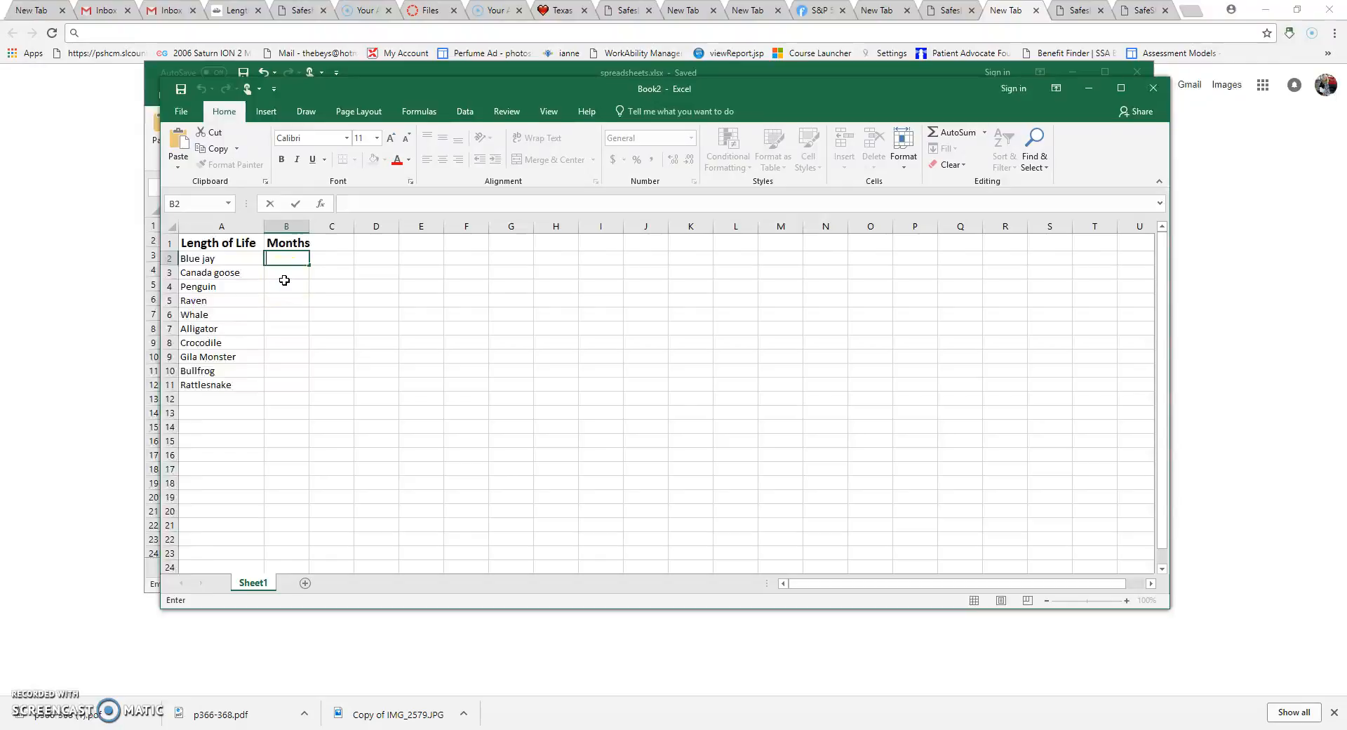
Step: Enter the Months values down column B, starting 48 for Blue jay and 384 next
text(48)
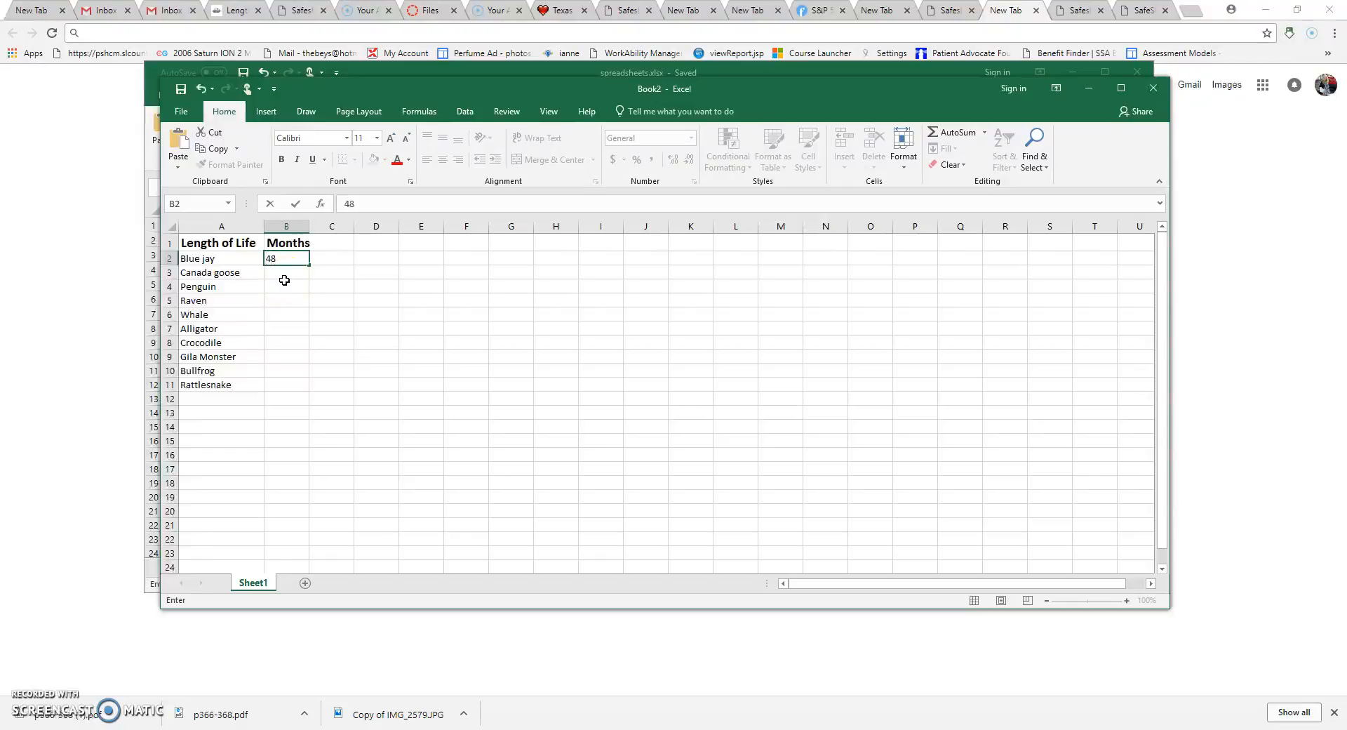
key(enter)
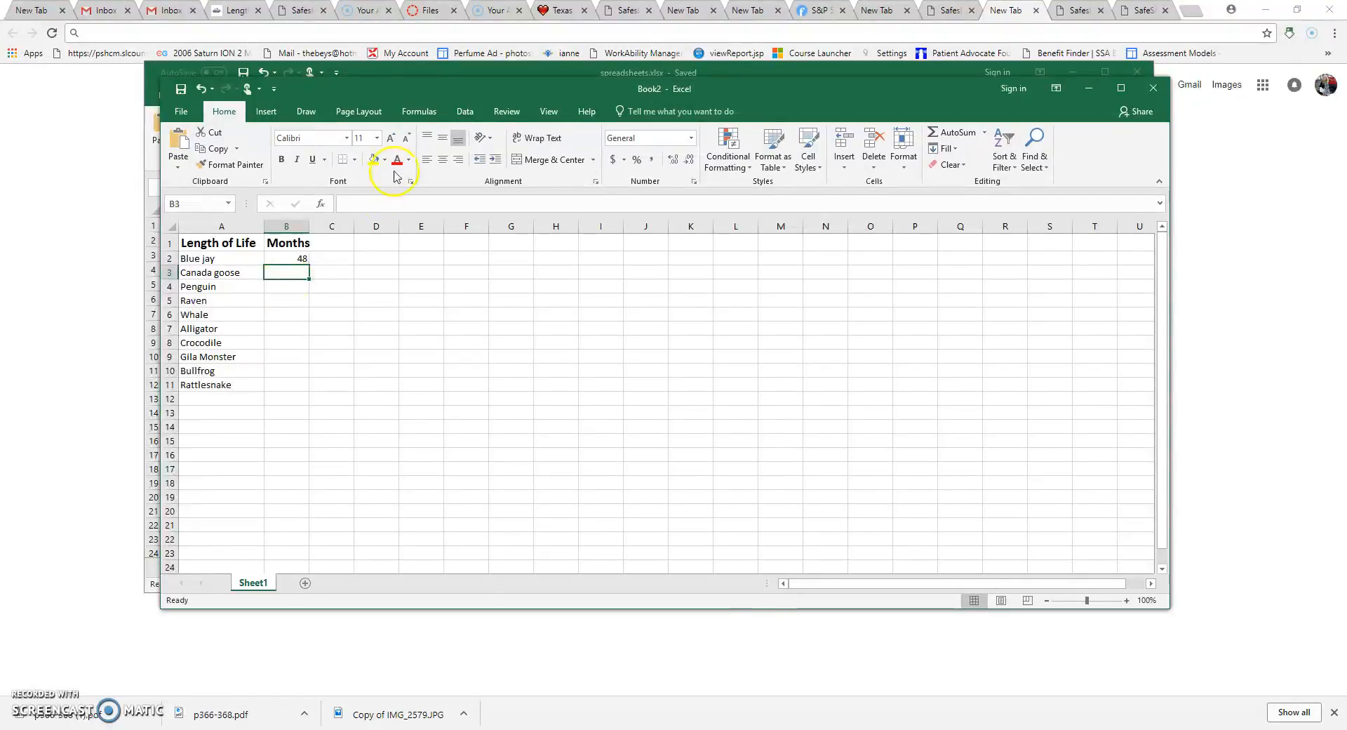
text(384)
click(286, 383)
text(216)
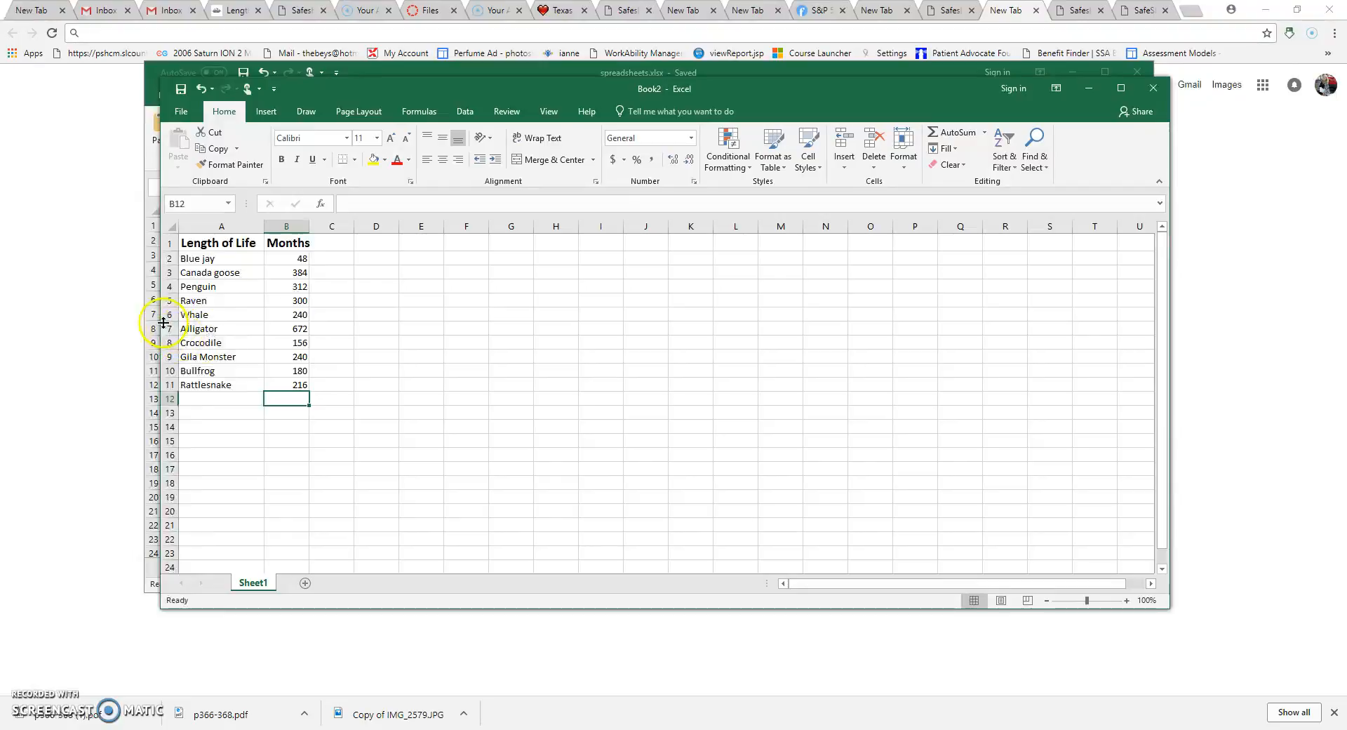
Step: Insert a blank row above Whale, between Raven and Whale
click(170, 314)
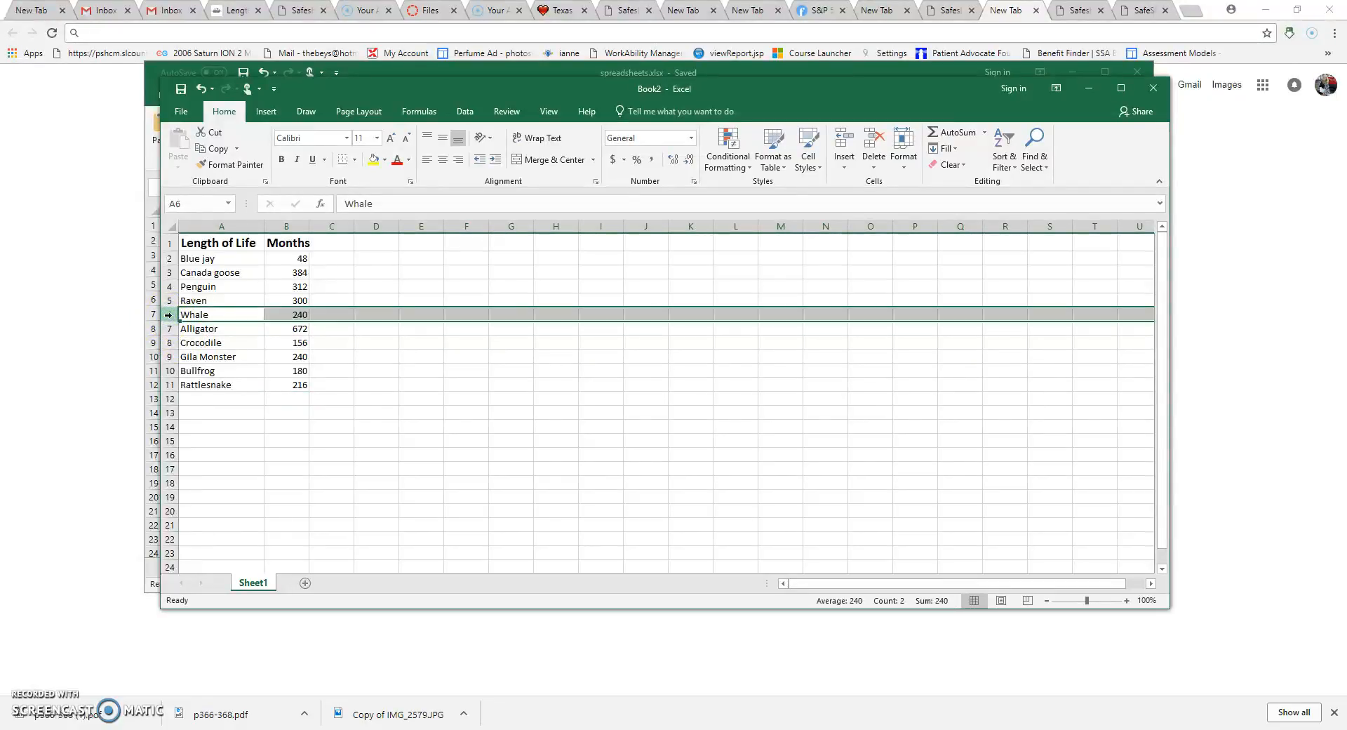
right_click(197, 315)
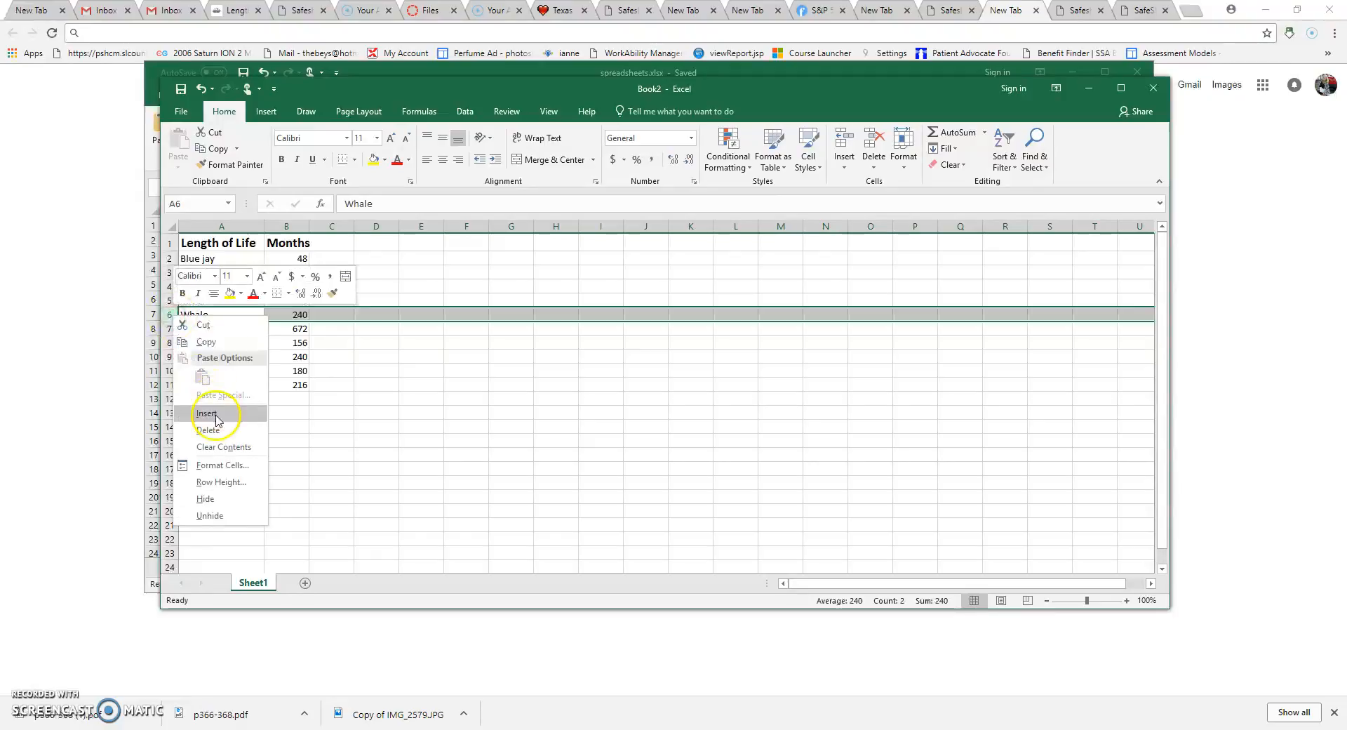
click(206, 414)
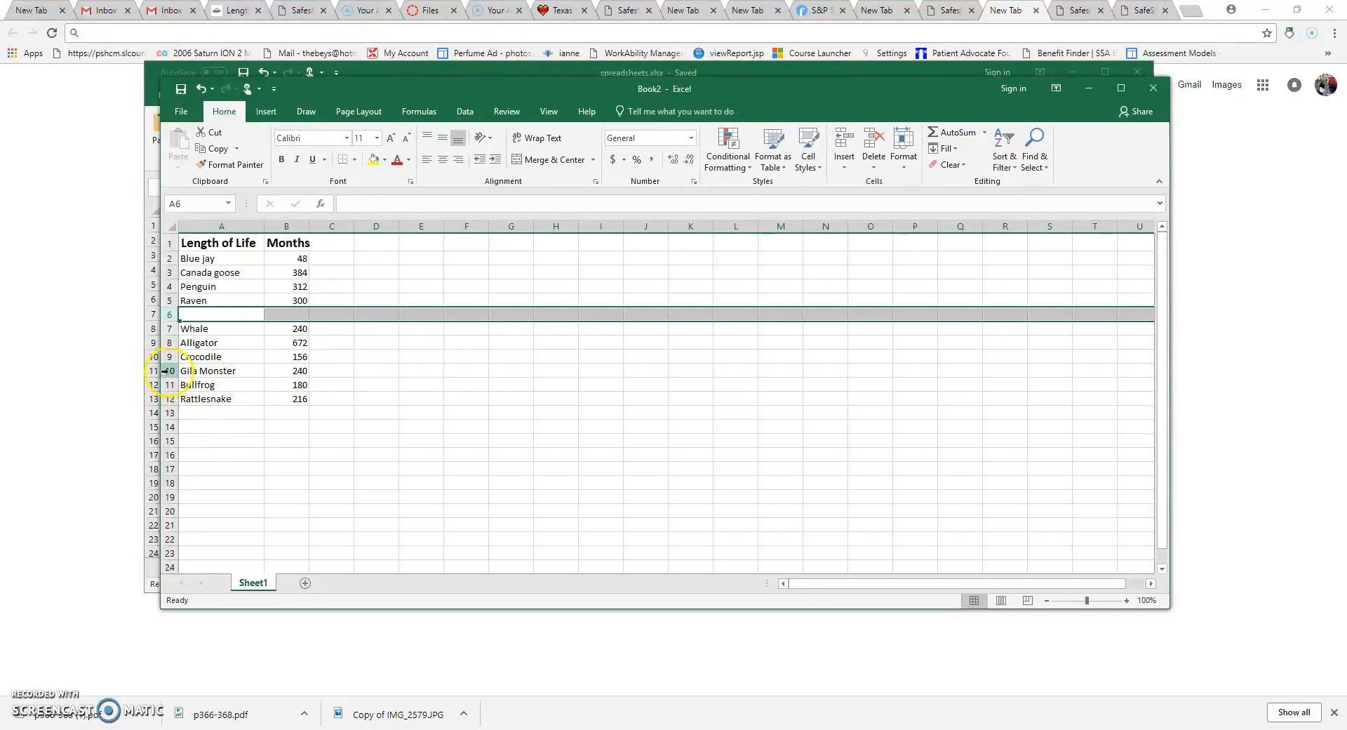
Step: Delete the Gila Monster row from the animal list
click(208, 371)
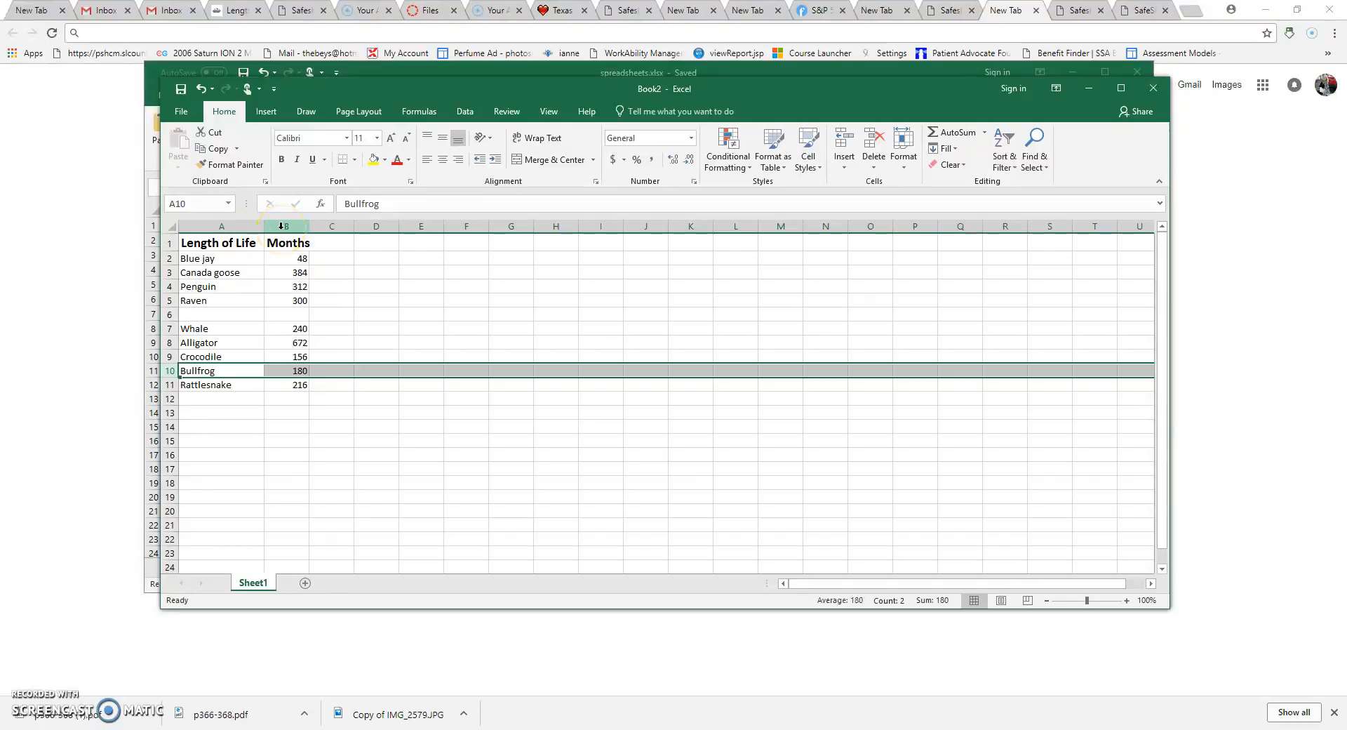
Step: Insert a new column before Months and label it Years in B1
click(283, 225)
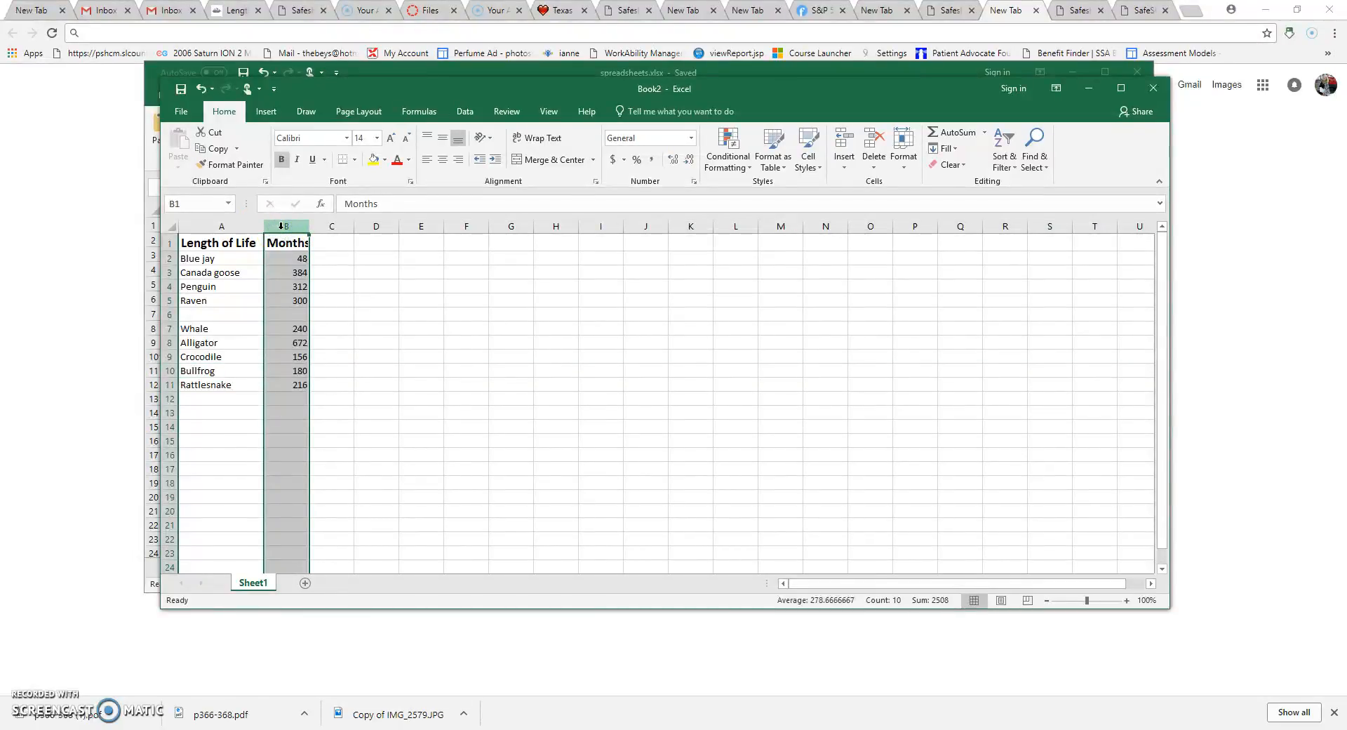
right_click(284, 226)
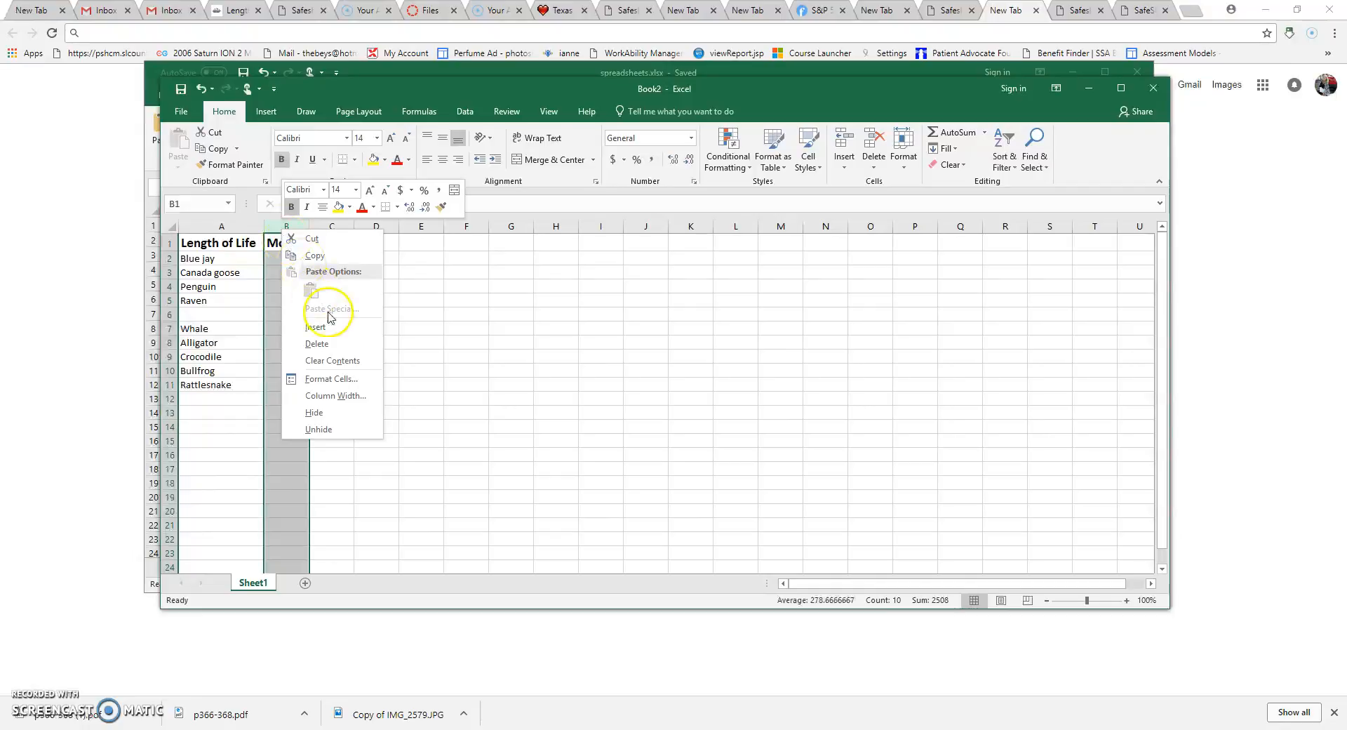
mouse_move(335, 334)
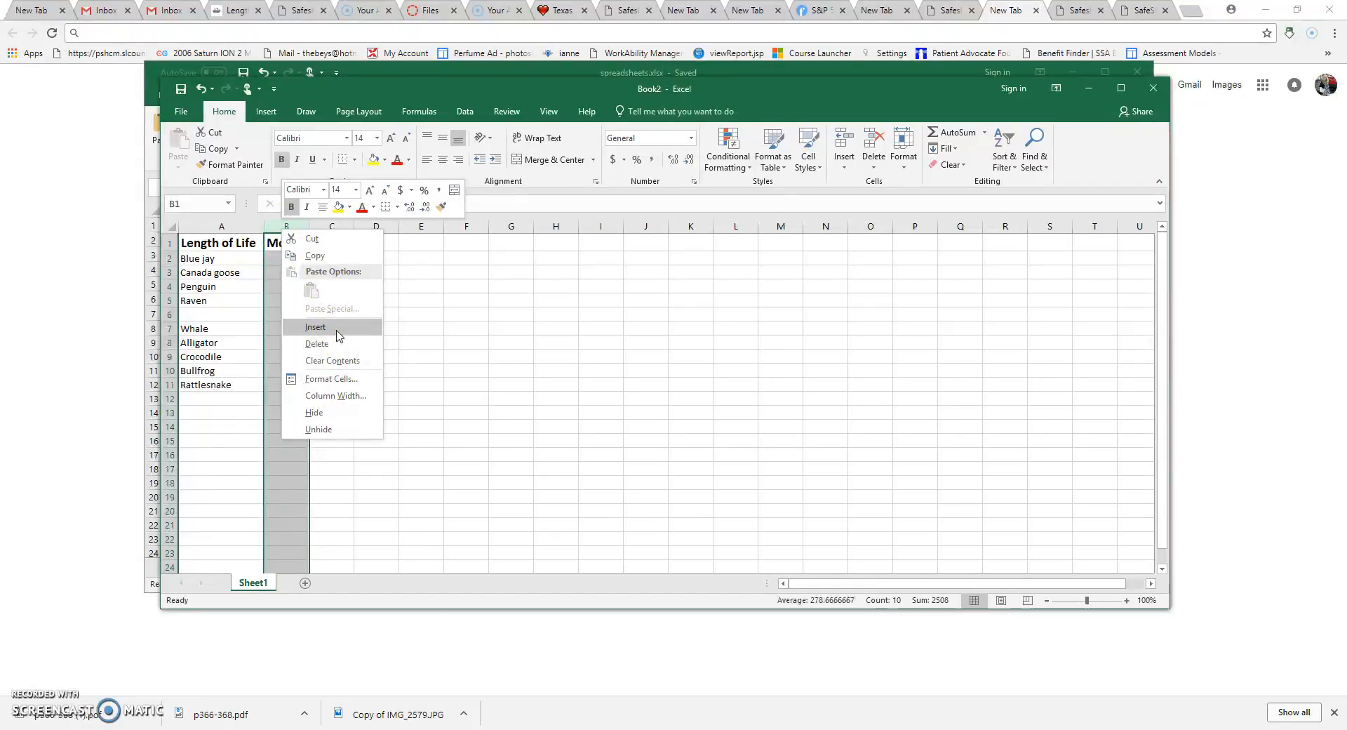
click(316, 327)
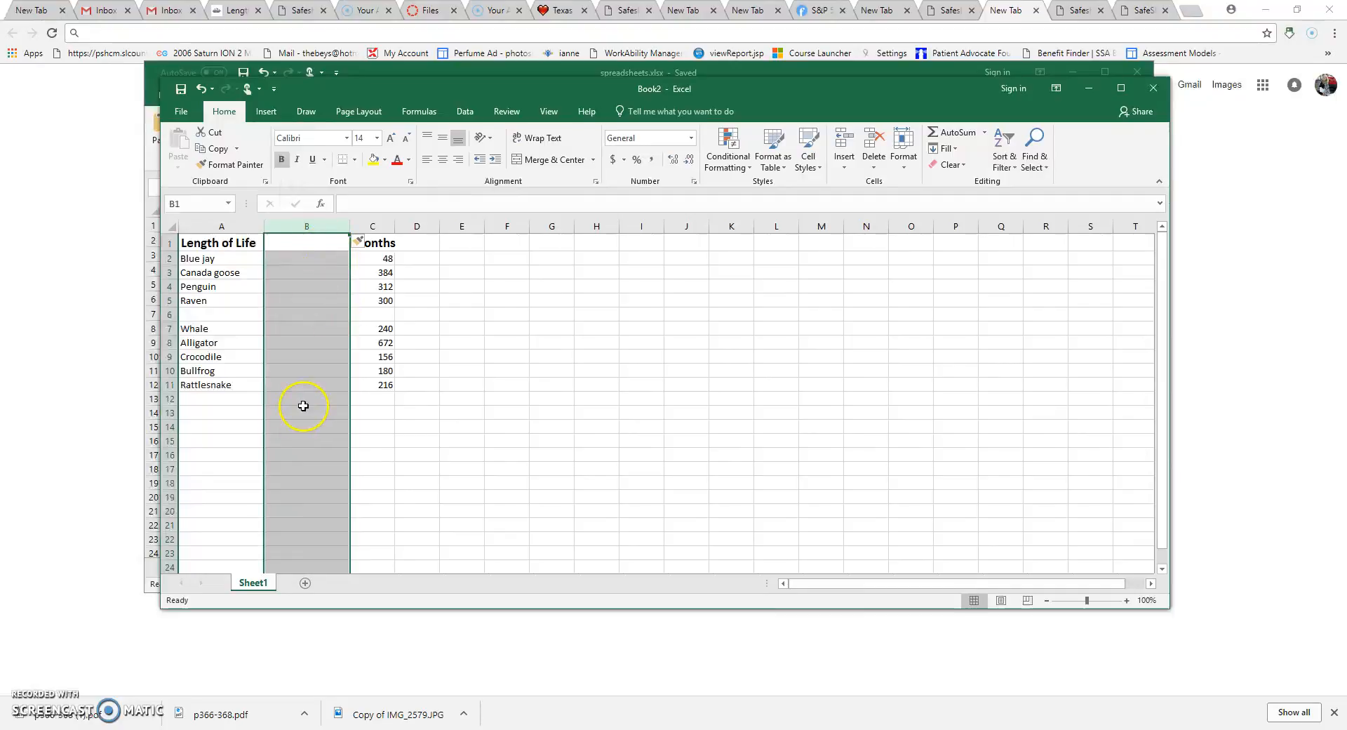
click(305, 243)
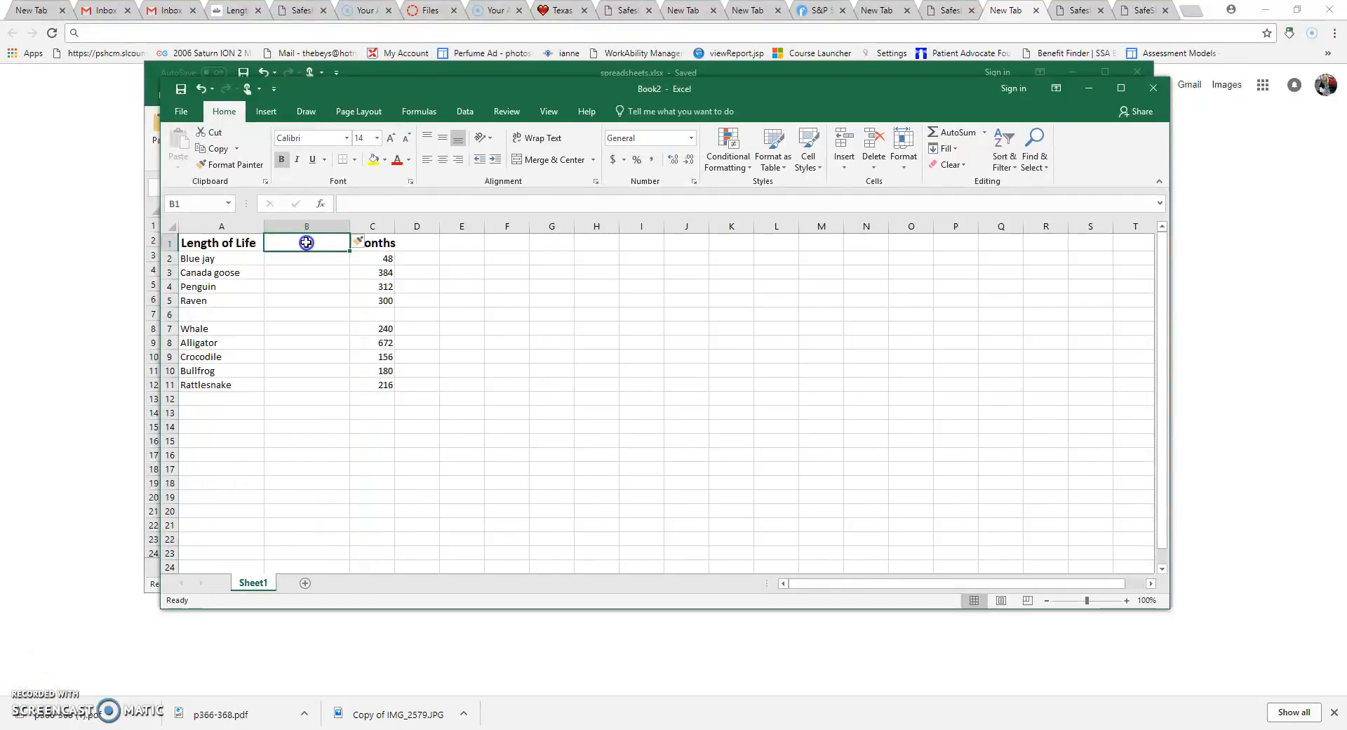
text(Years)
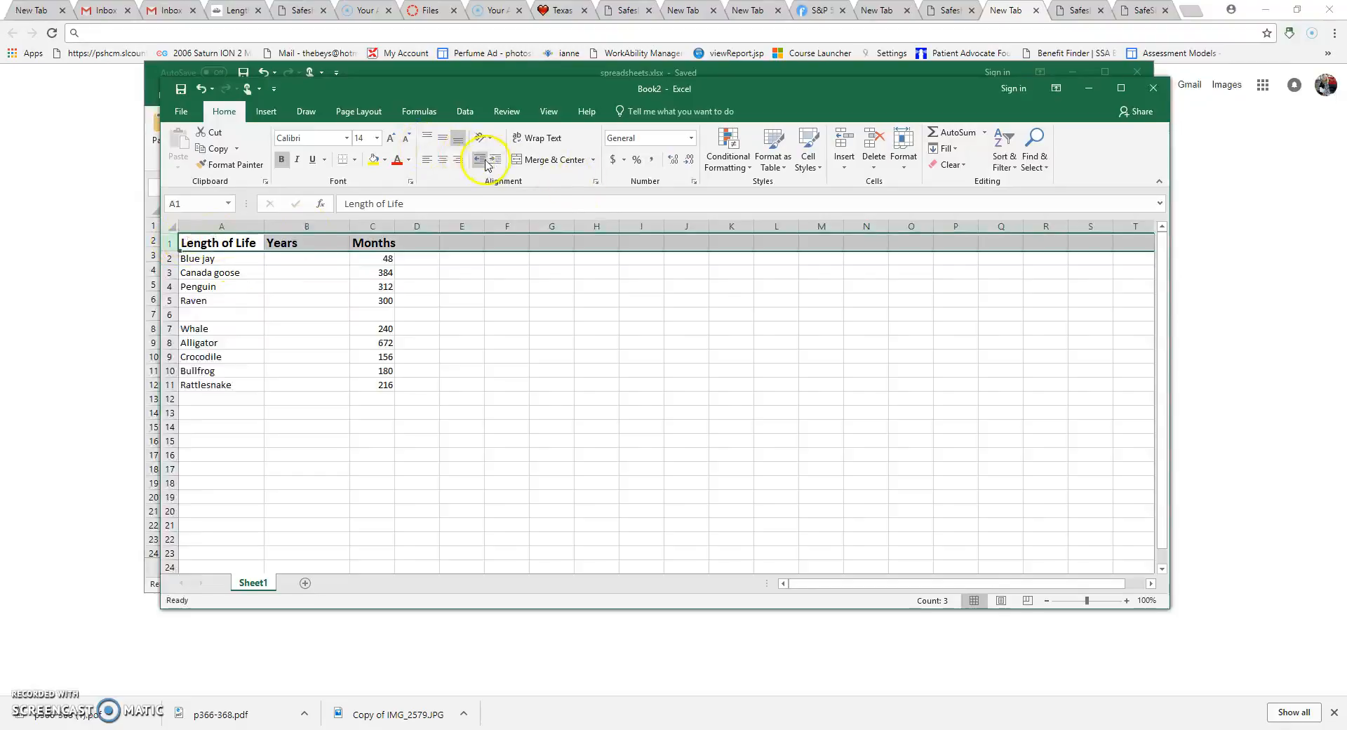
mouse_move(442, 162)
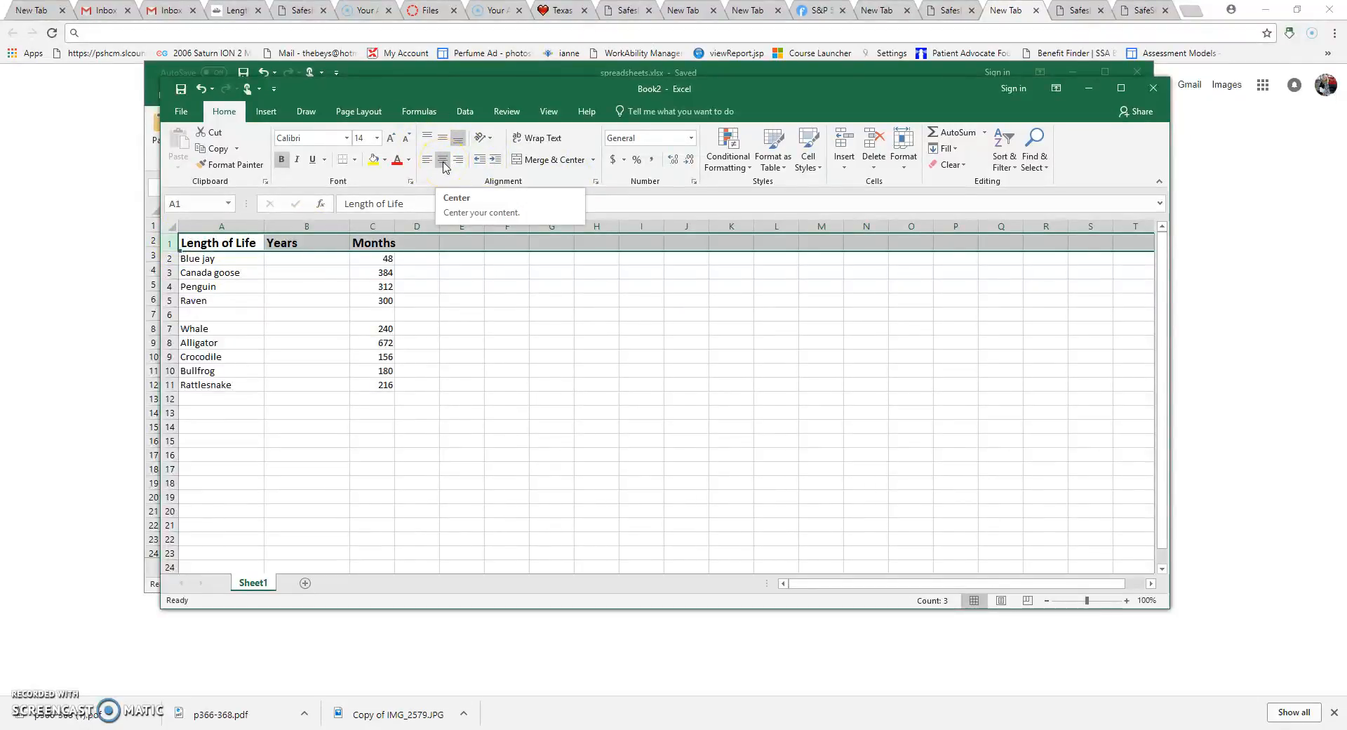
Step: Center the header labels in row 1 and move to Blue jay's Years cell
click(442, 161)
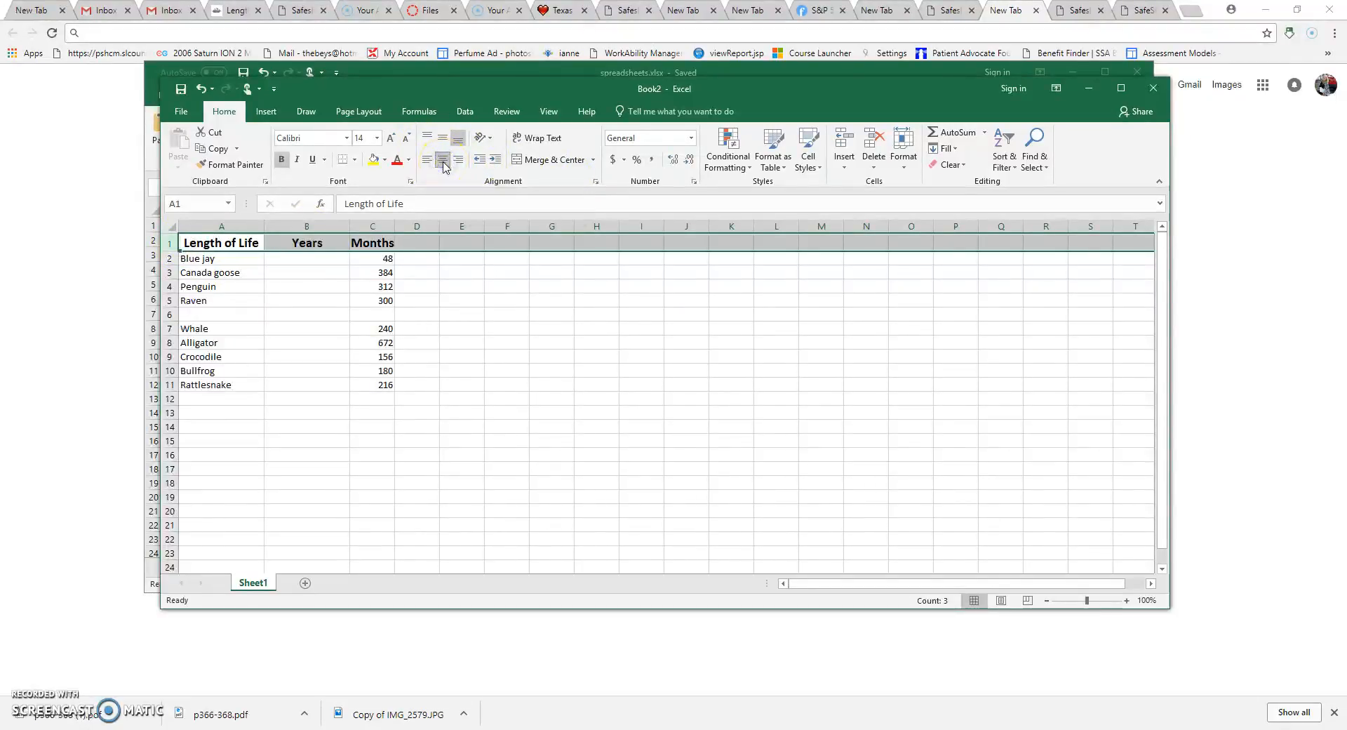
click(307, 258)
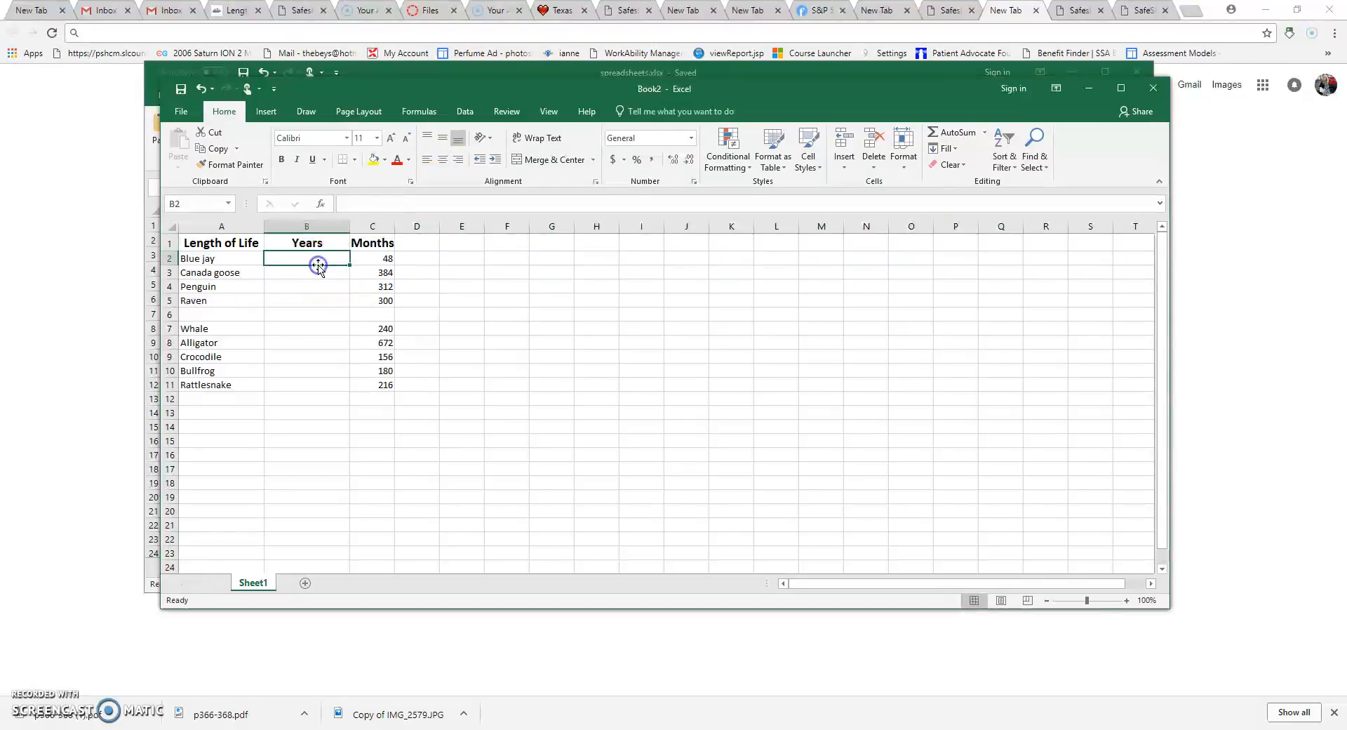
Step: Enter Years values 4, 32, 26, 25 and add Ostrich with 50 years and 600 months
text(4)
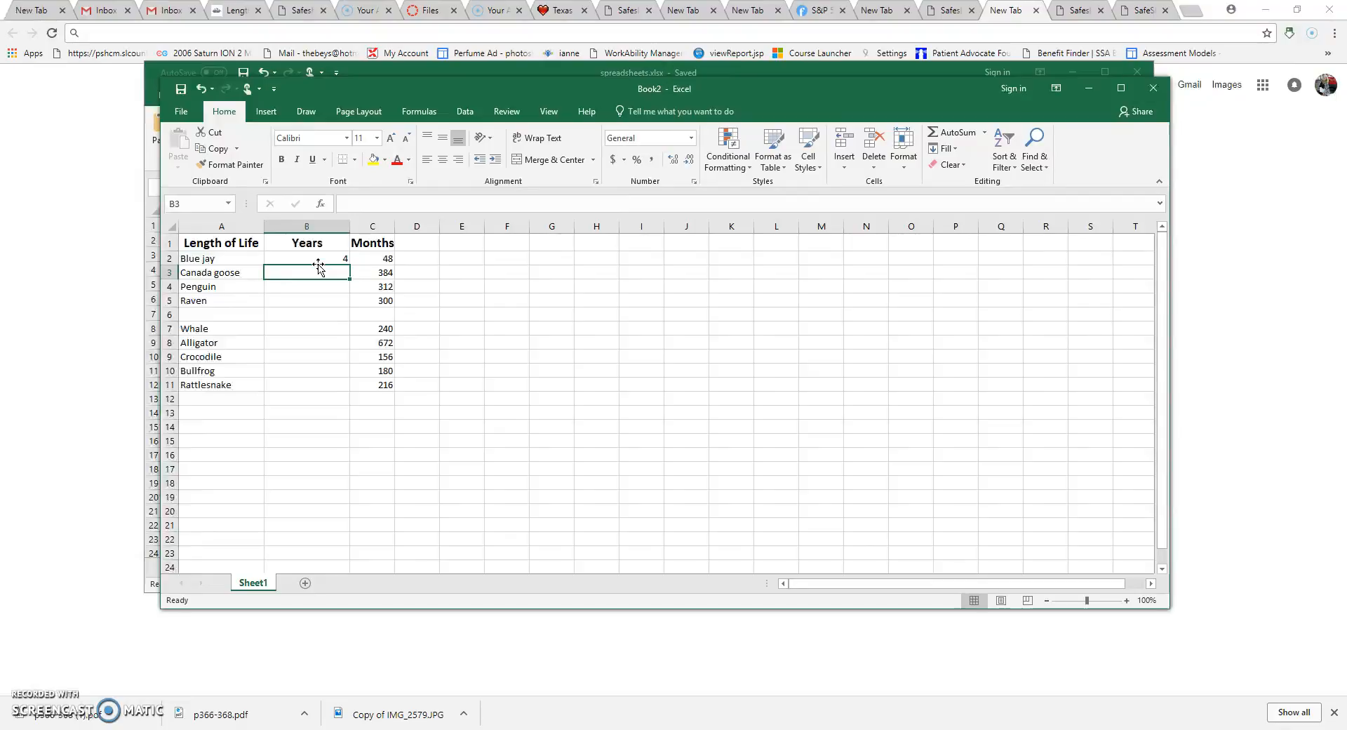
text(32)
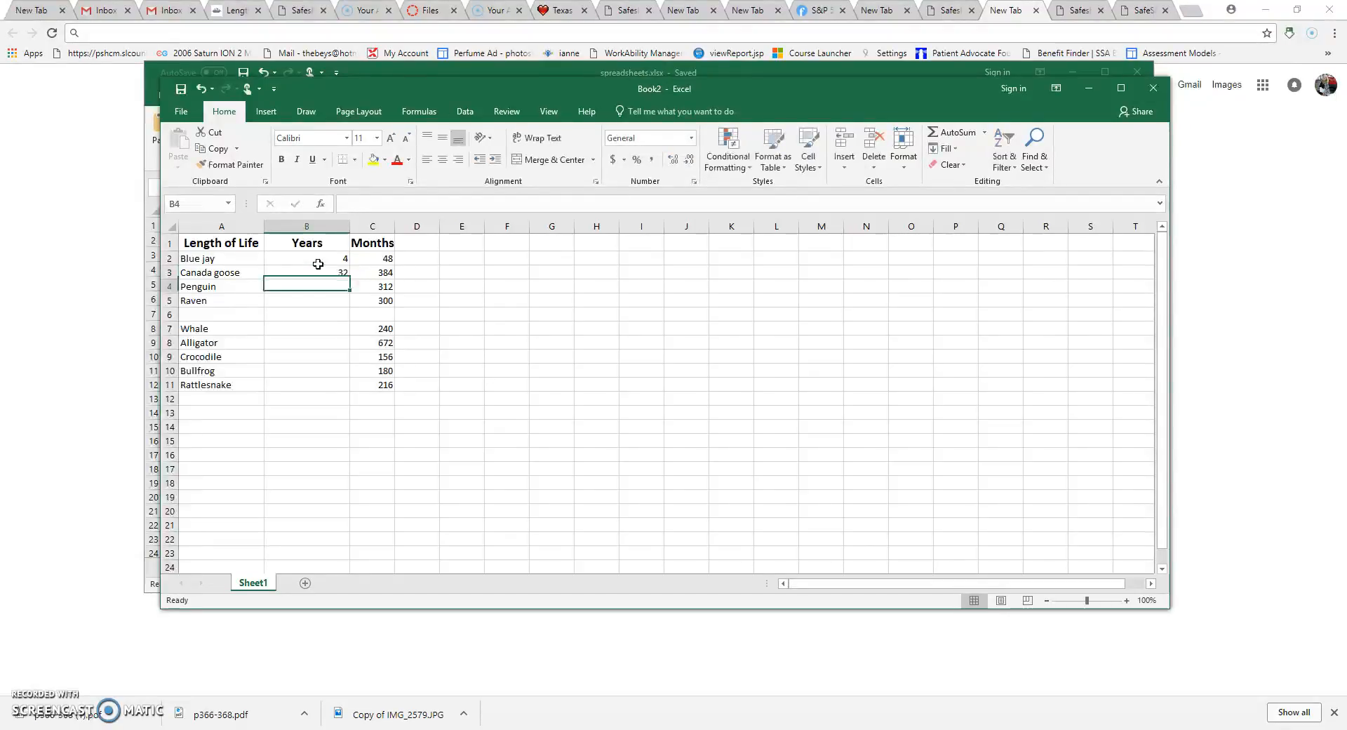
text(26)
click(308, 315)
text(50)
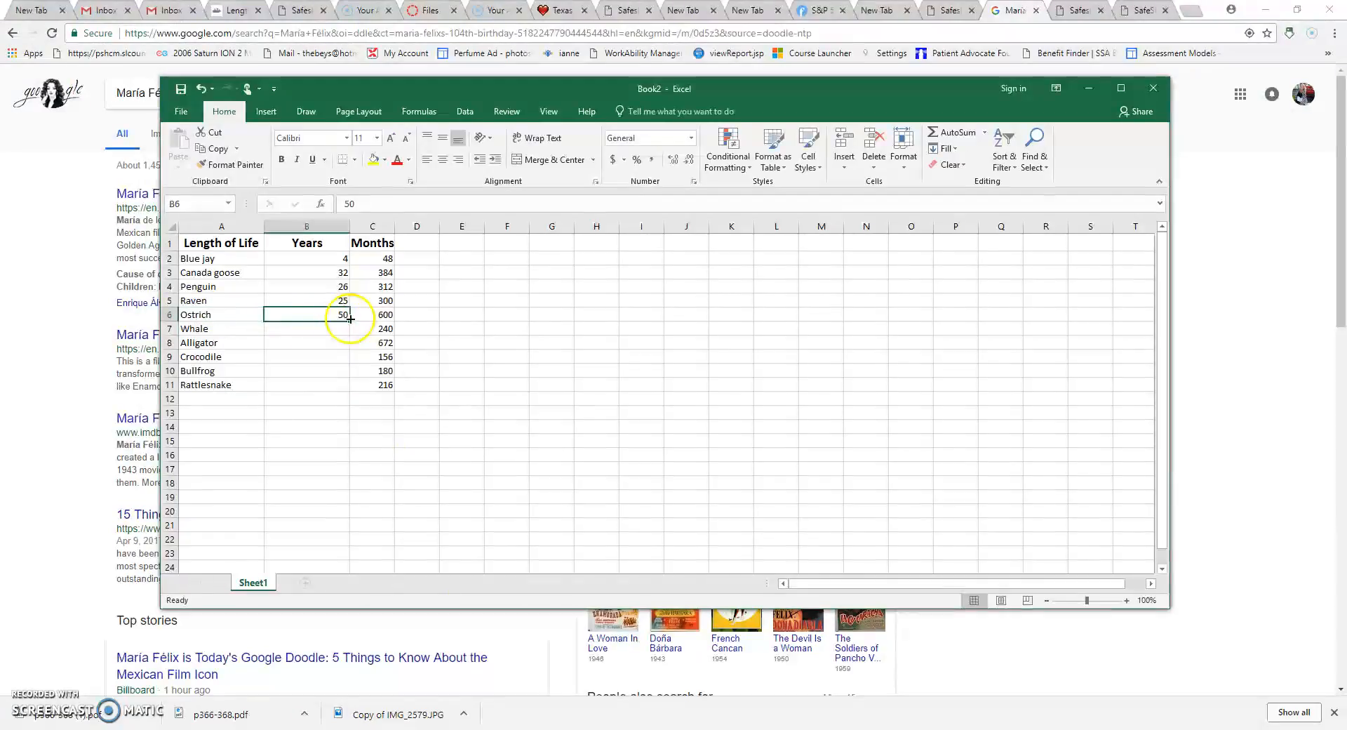
click(372, 314)
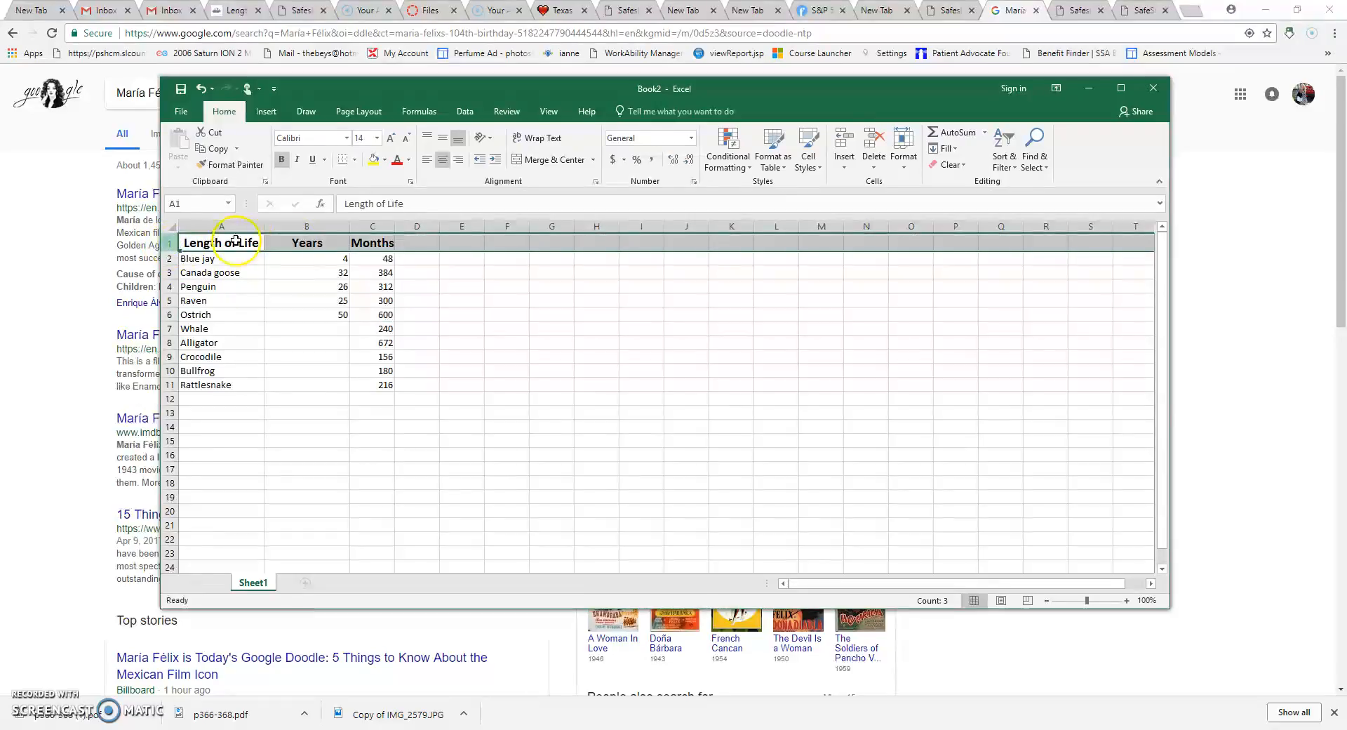
Step: Insert three blank rows above the headers and begin typing the title 'My Research'
right_click(221, 243)
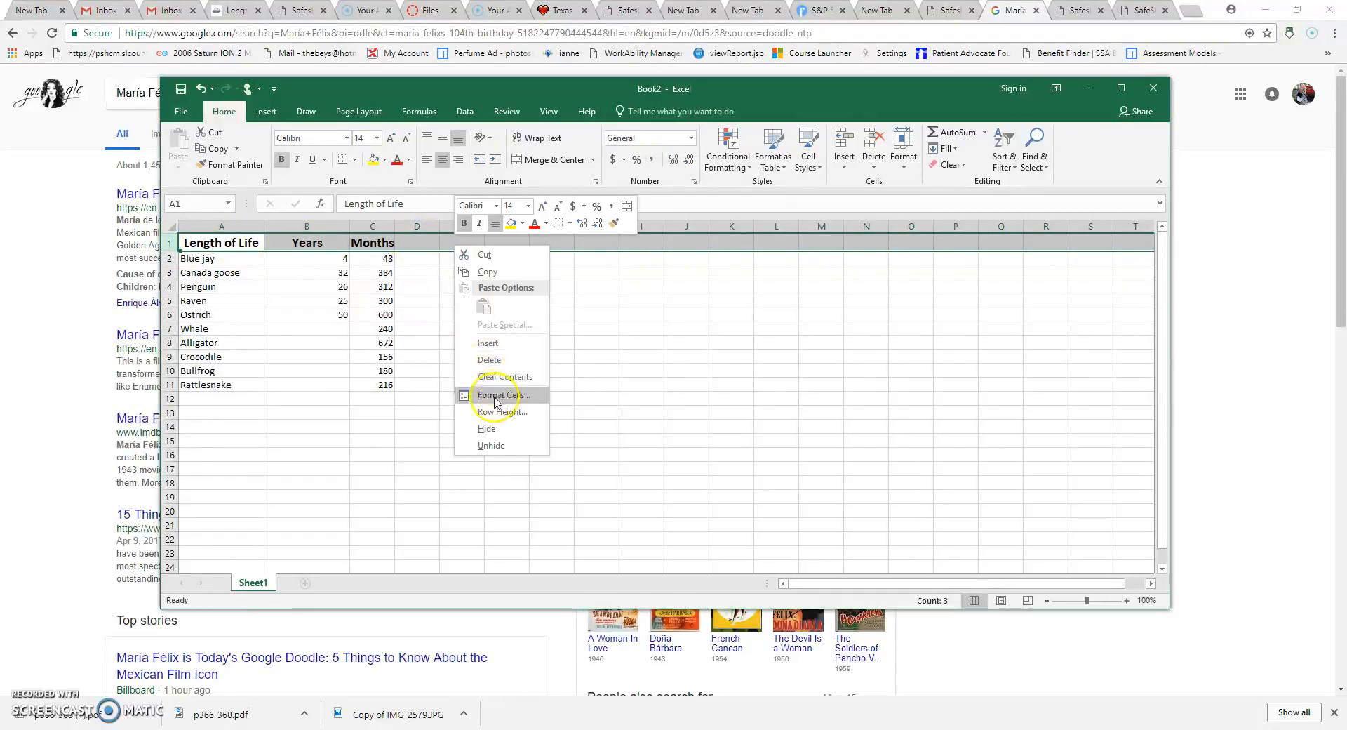
click(489, 342)
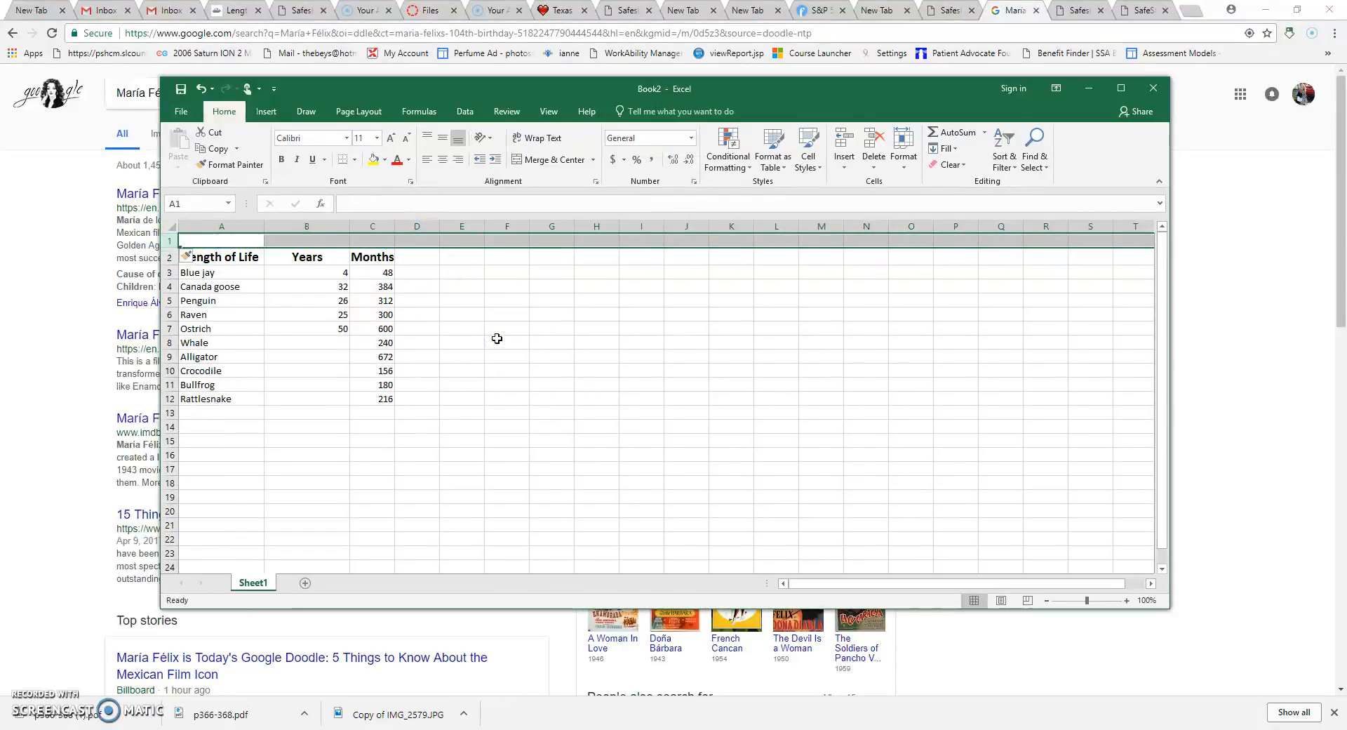
right_click(181, 240)
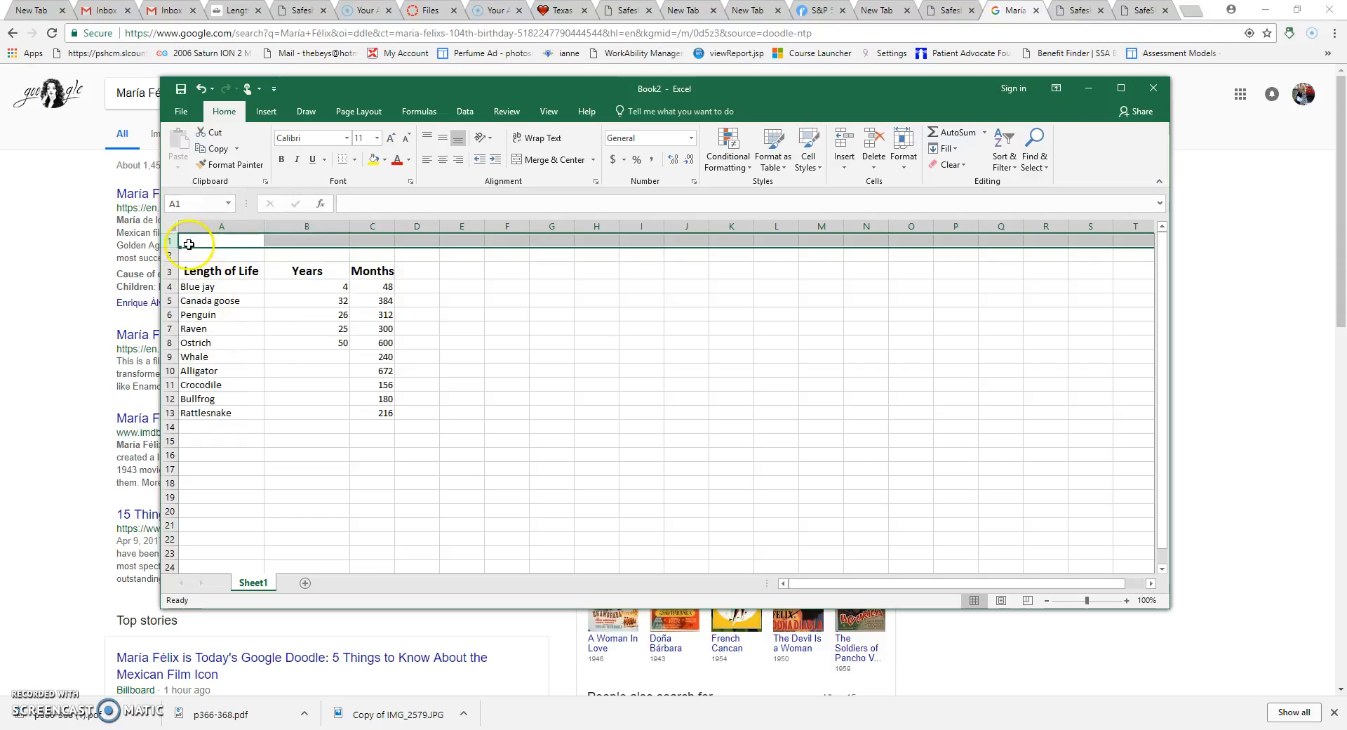
right_click(187, 241)
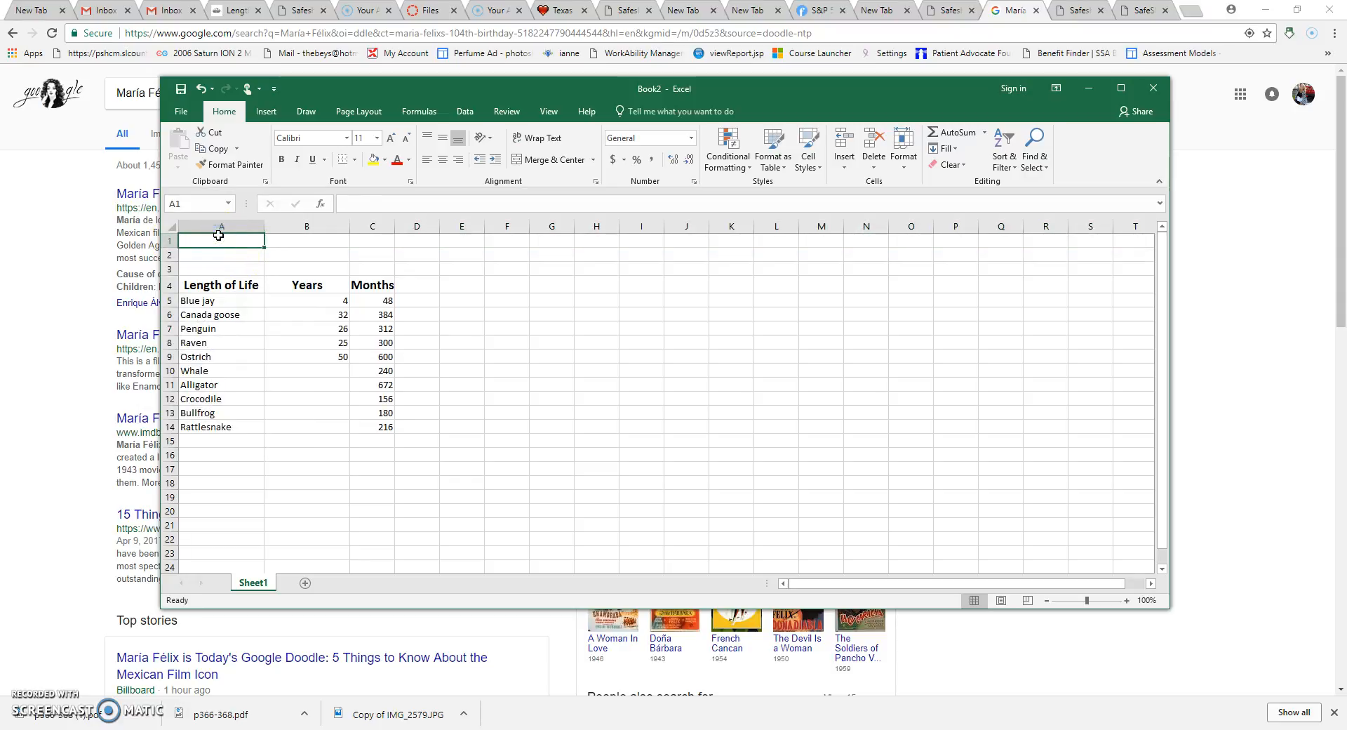
text(My Rese)
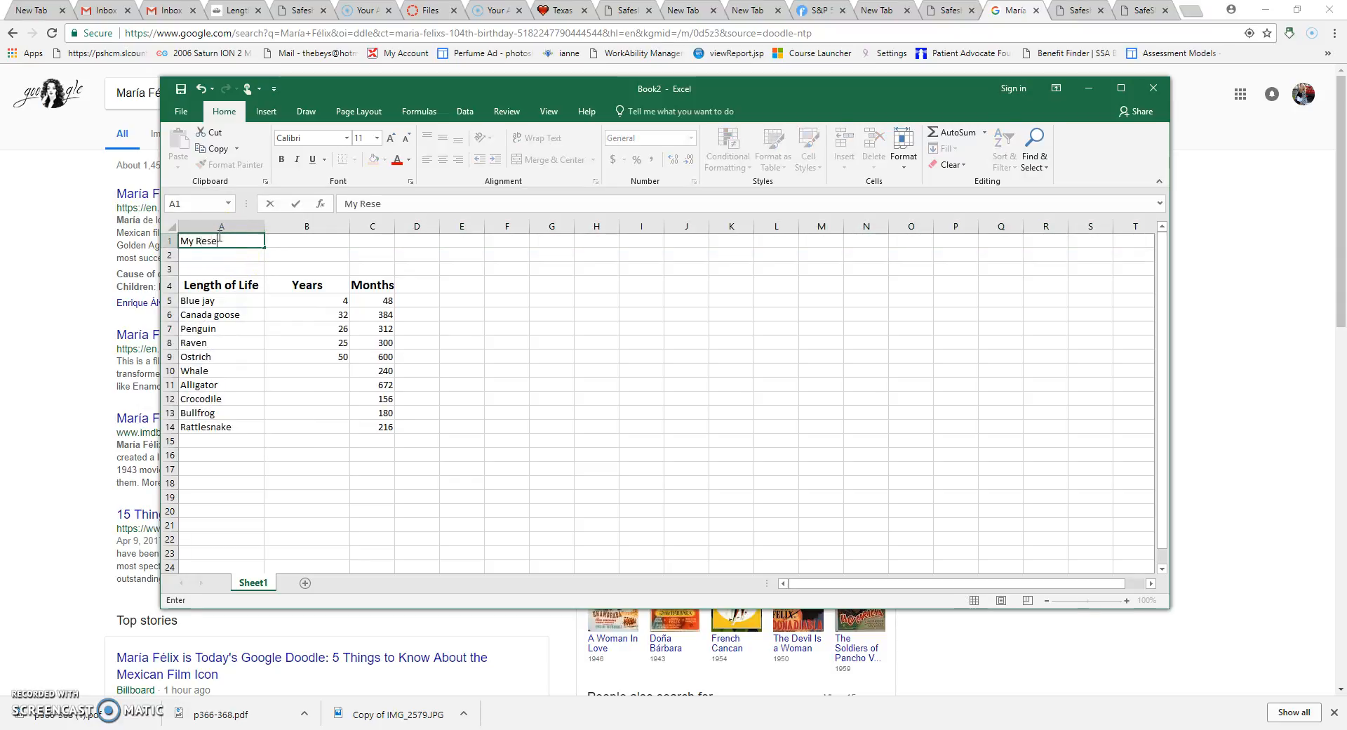
Step: Finish the title 'My Research' in A1 and enlarge it to font size 14
text(arch)
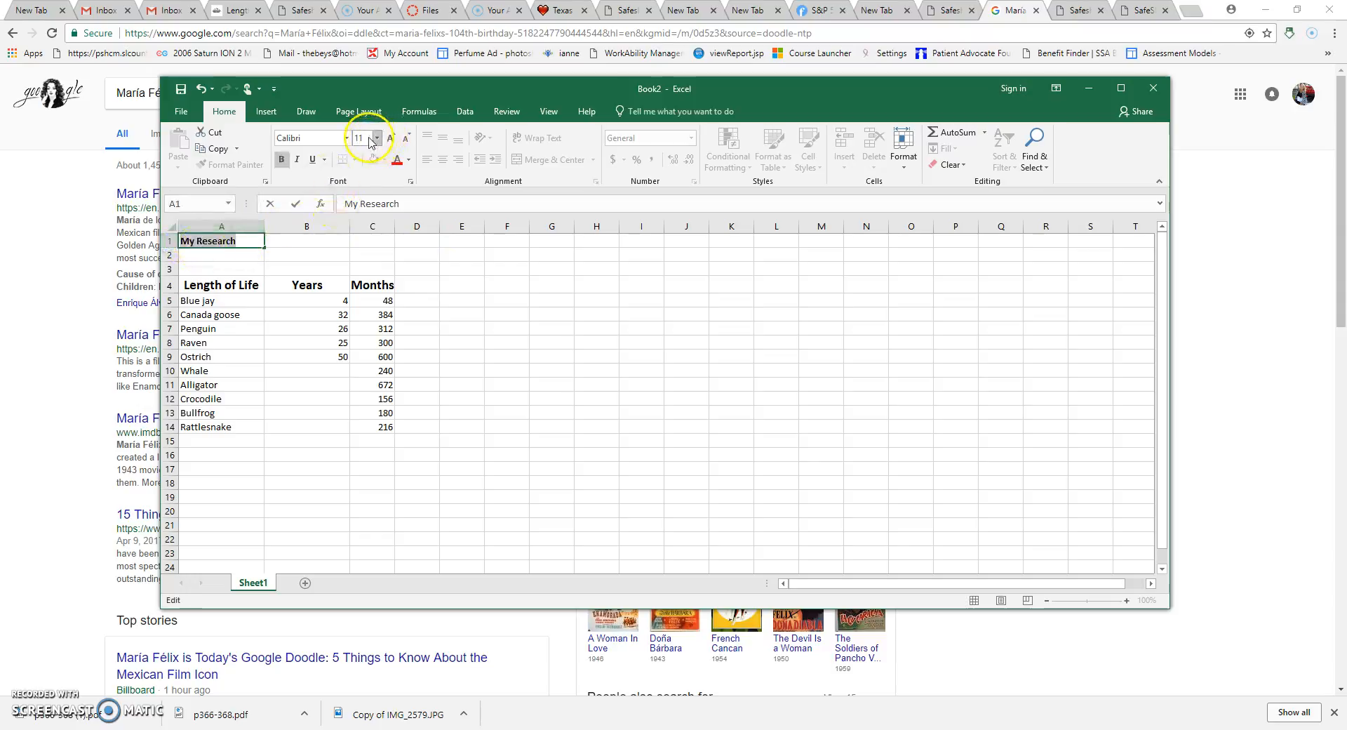
click(376, 139)
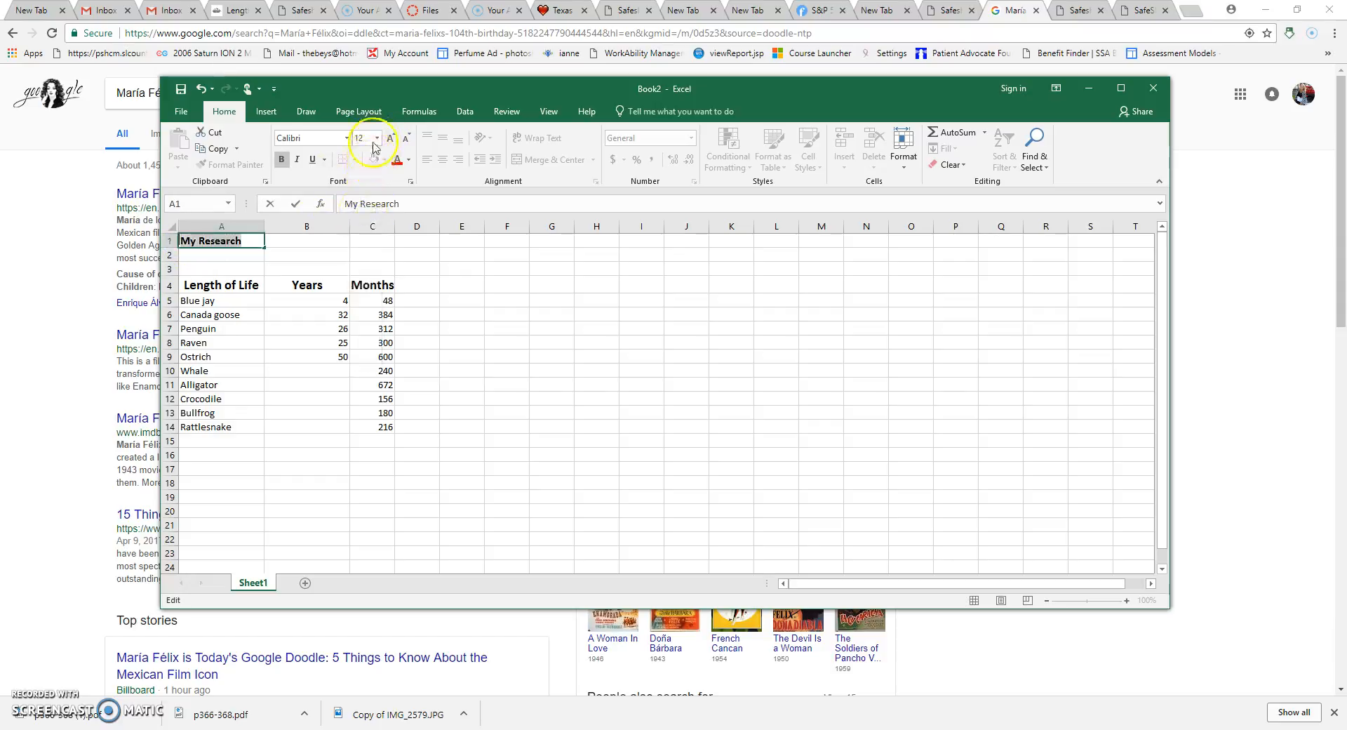
click(376, 139)
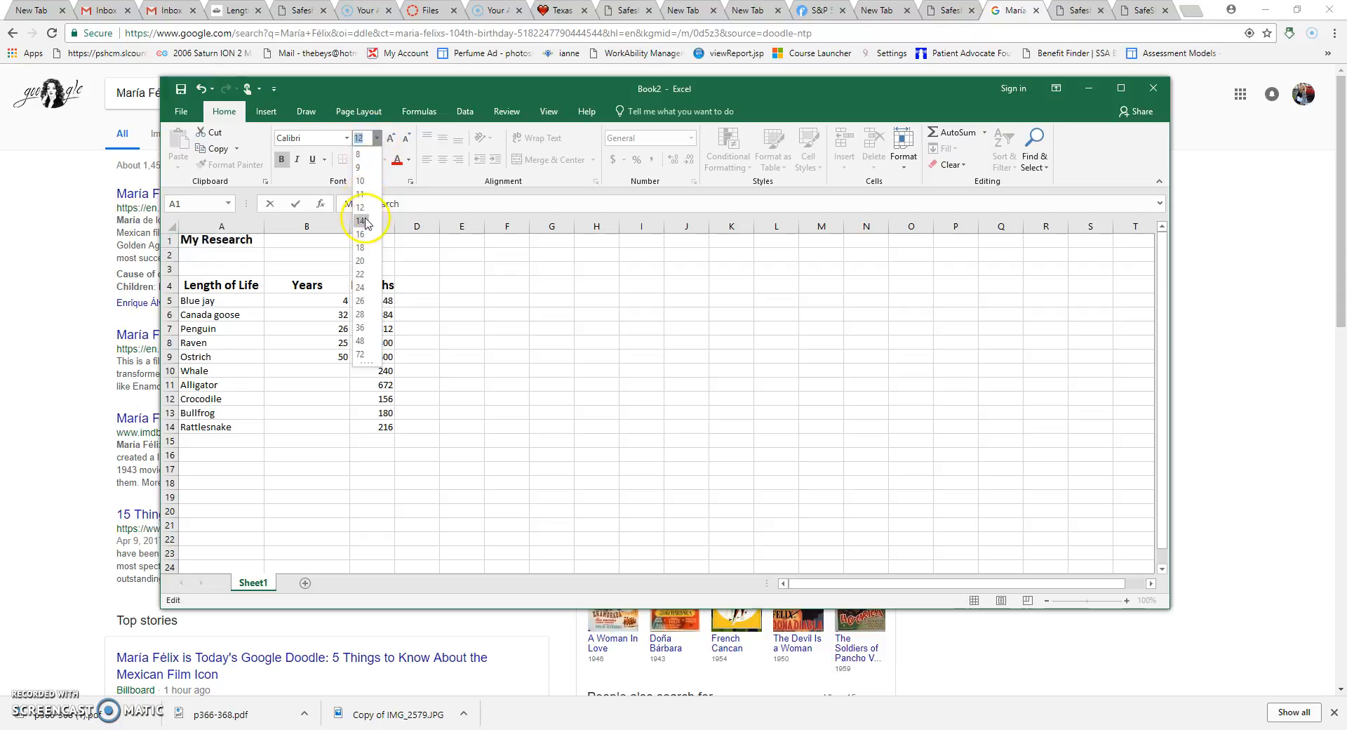
click(360, 220)
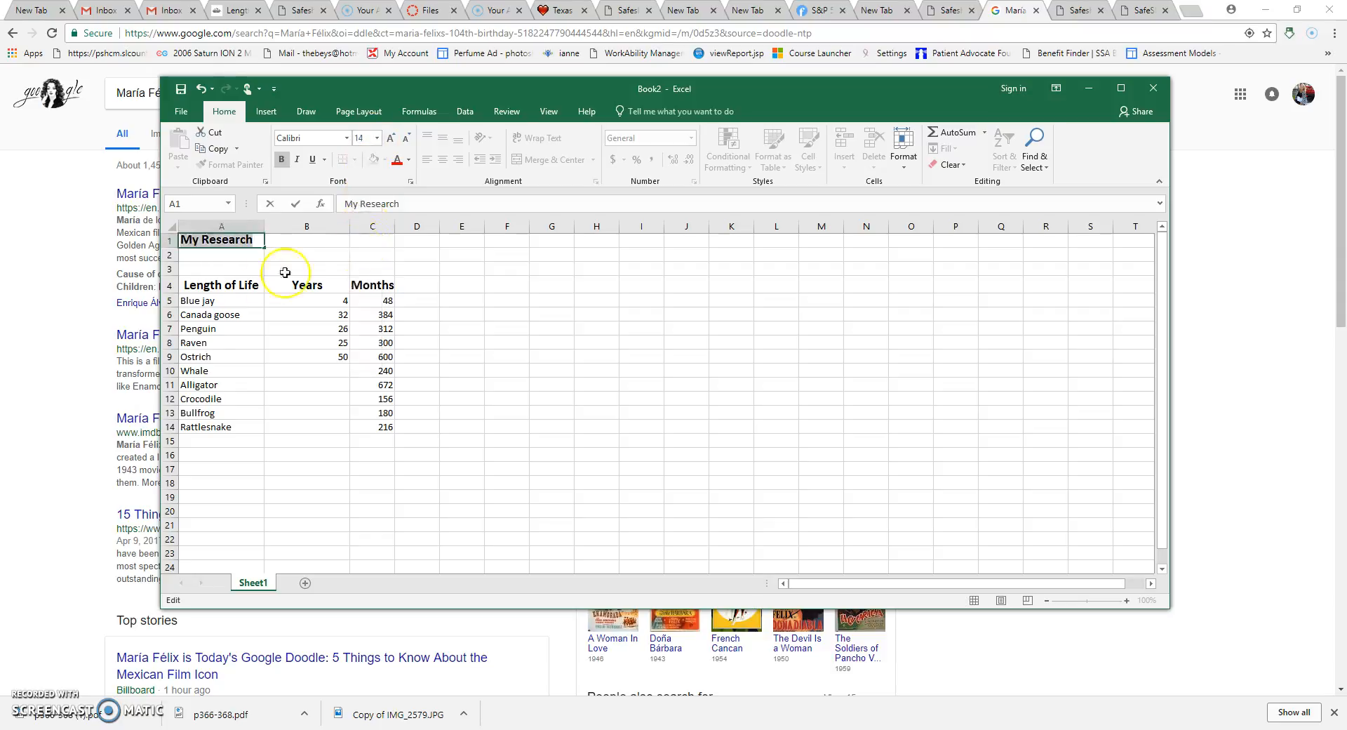
mouse_move(343, 178)
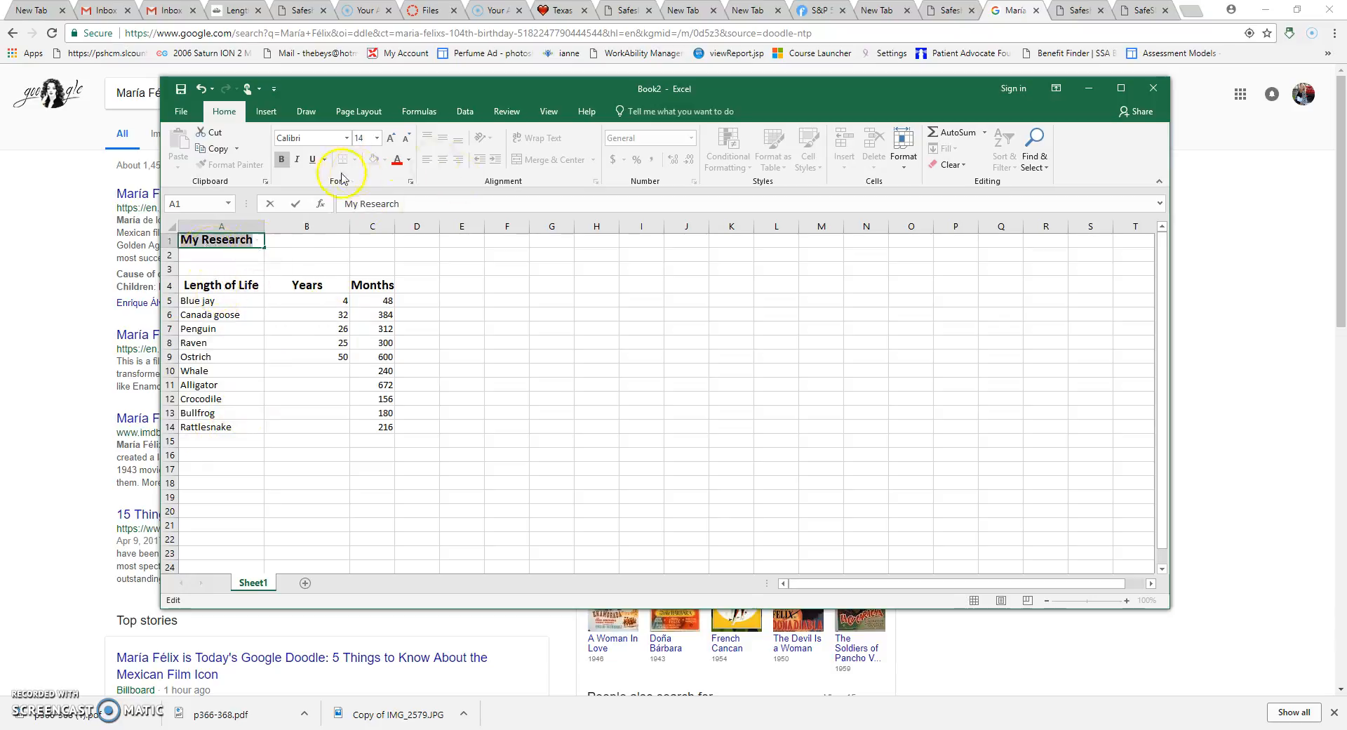
click(376, 137)
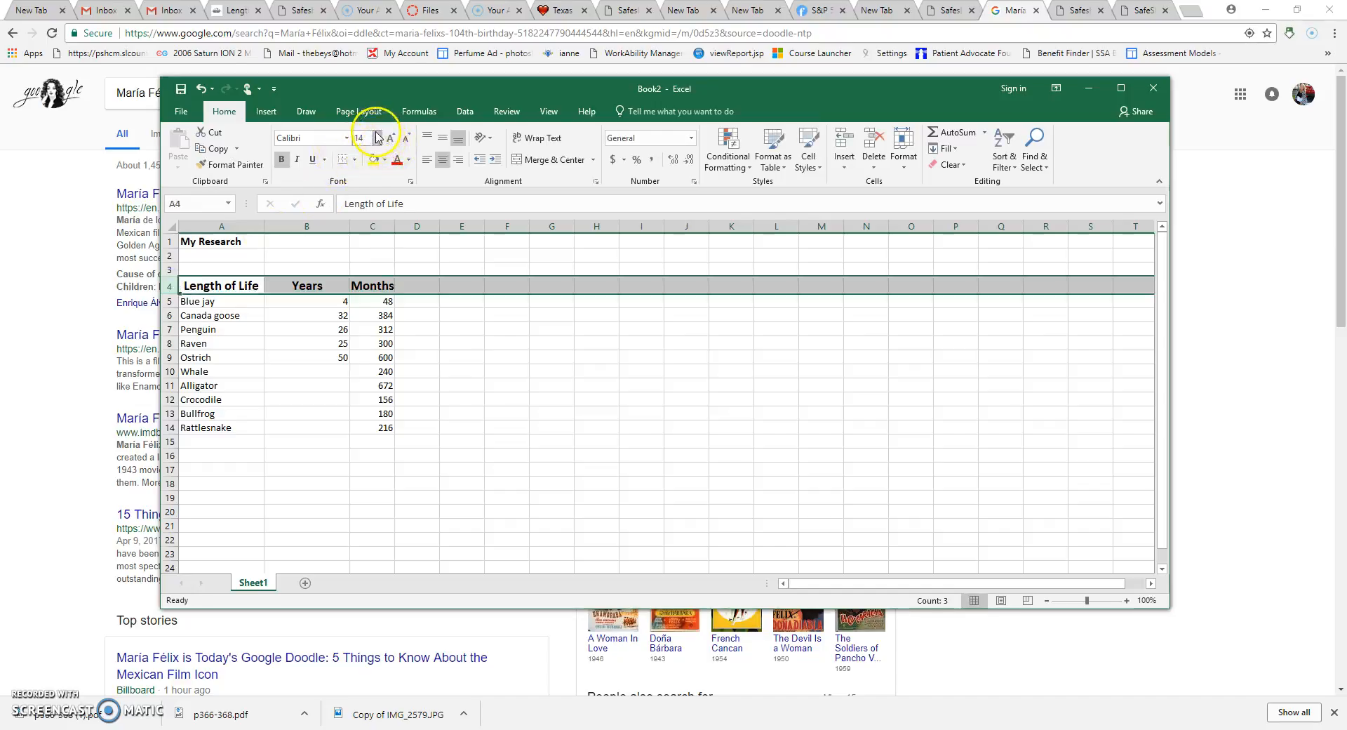
Step: Complete the Years values and delete the Months column via its context menu
click(359, 137)
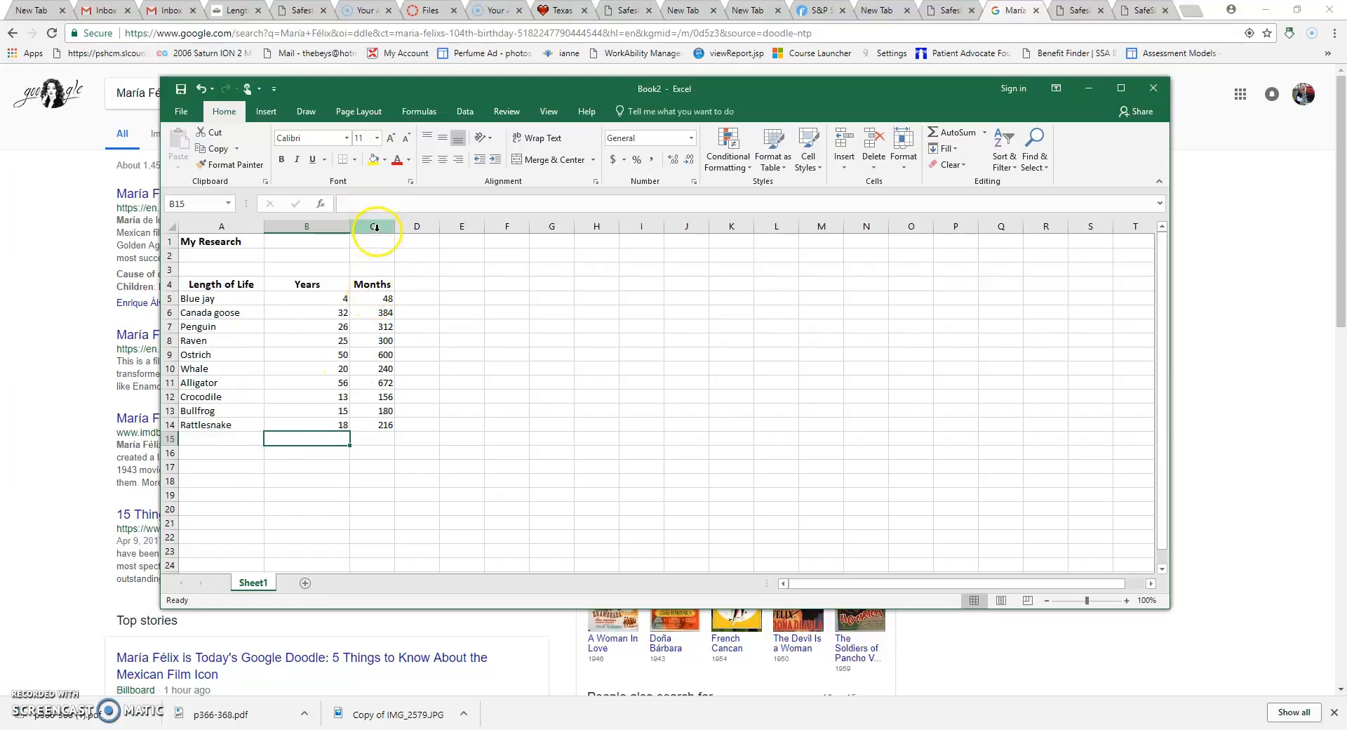
right_click(372, 226)
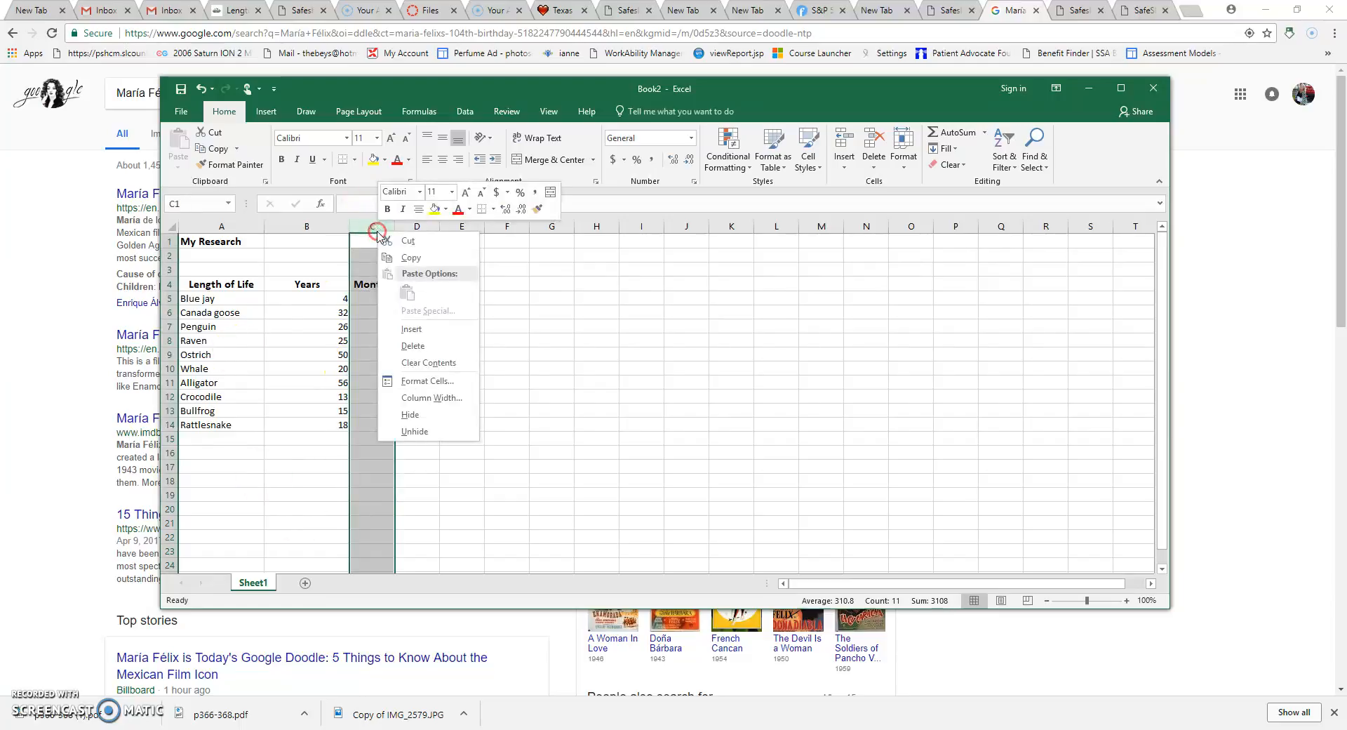
click(413, 345)
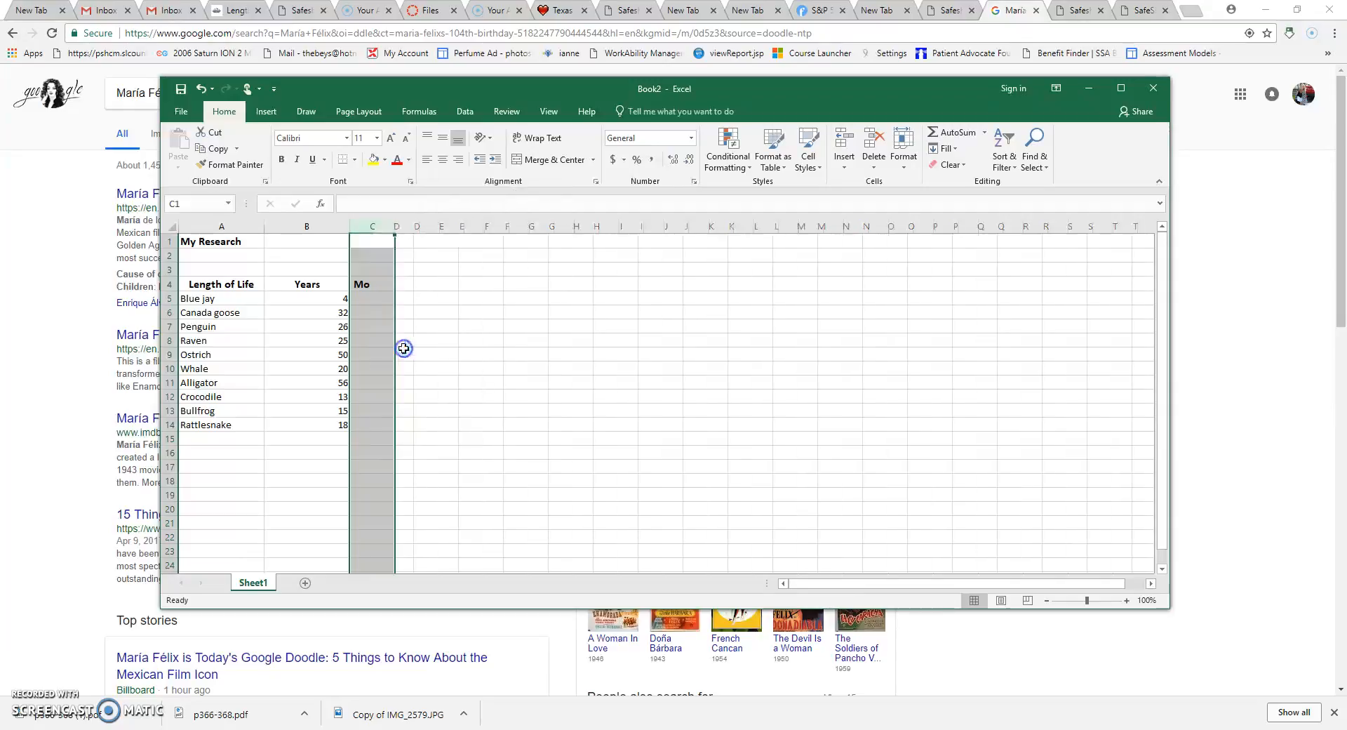